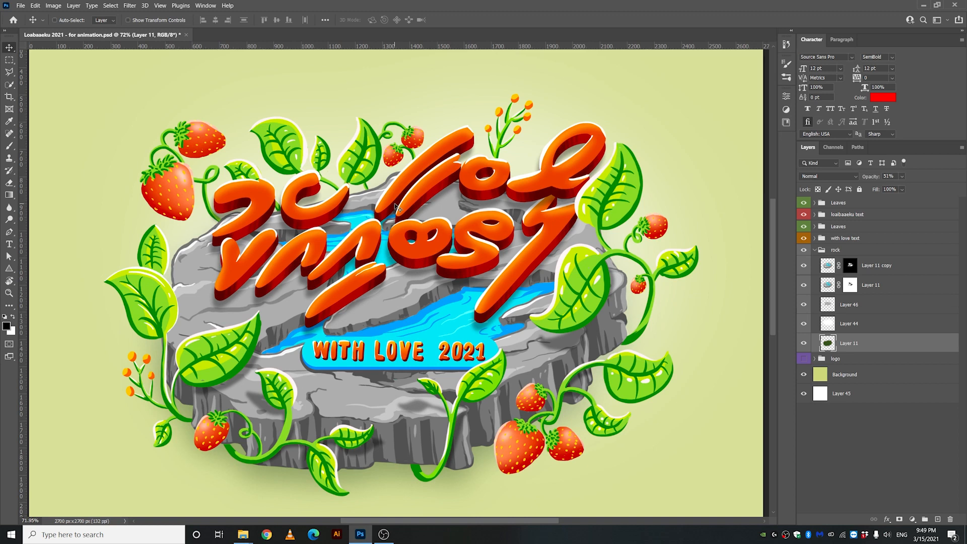
{"action": "mouse_move", "coordinate": [412, 275]}
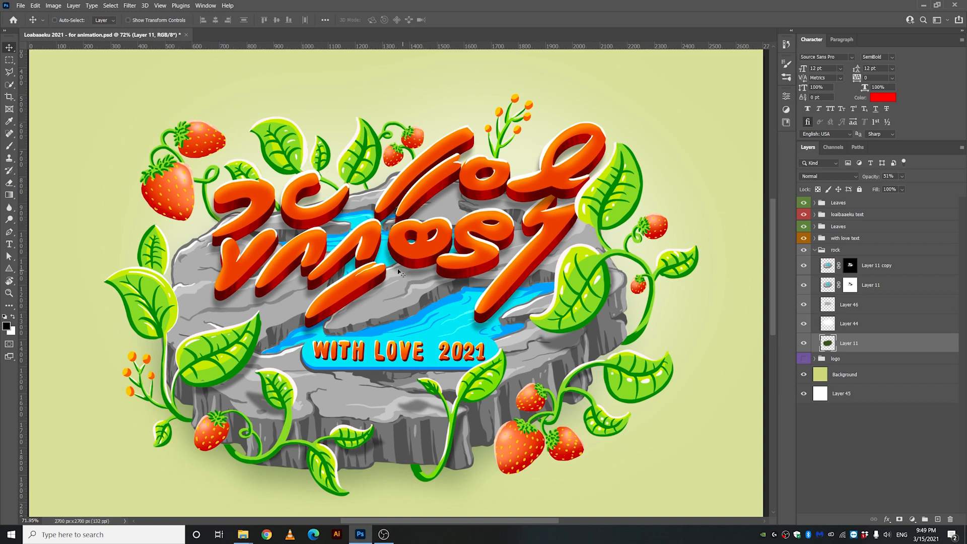
Collapse the rock group, toggle the WITH LOVE 2021 tab, and select the loabaaeku text group.
{"action": "left_click", "coordinate": [815, 250]}
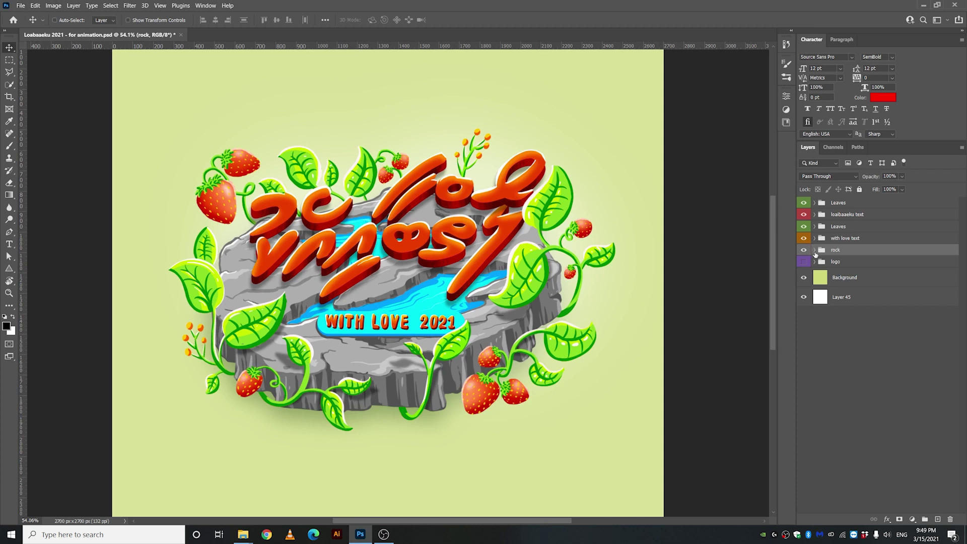
{"action": "left_click", "coordinate": [803, 238]}
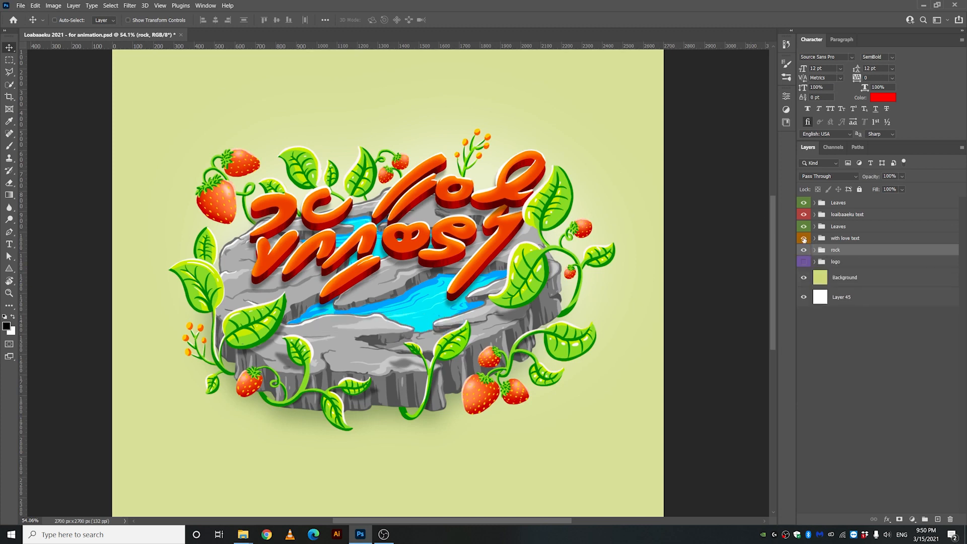
{"action": "left_click", "coordinate": [803, 238]}
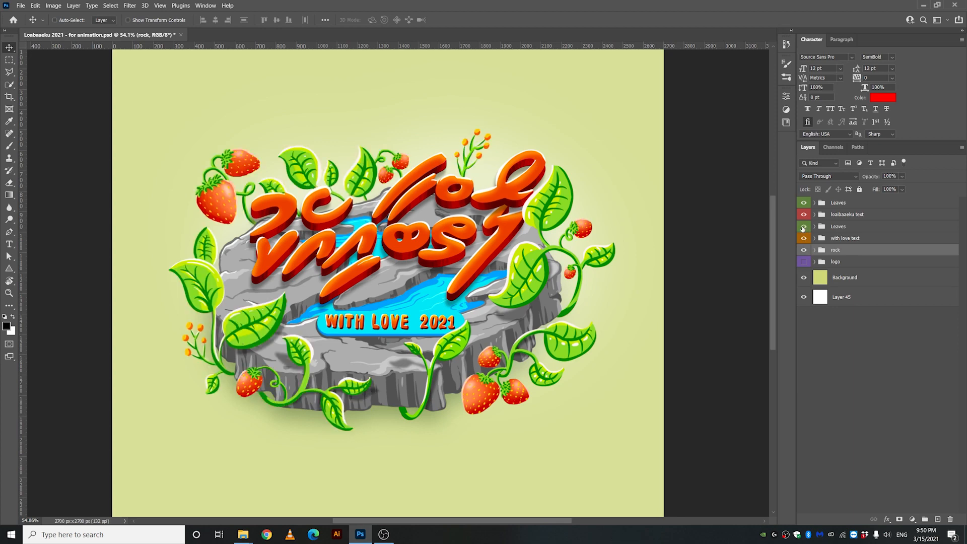
{"action": "left_click", "coordinate": [803, 226]}
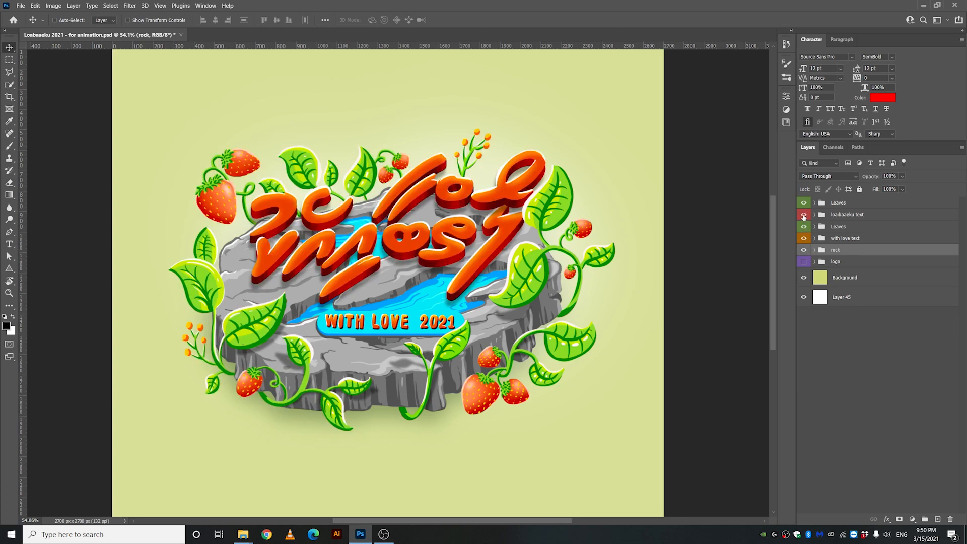
{"action": "left_click", "coordinate": [814, 213]}
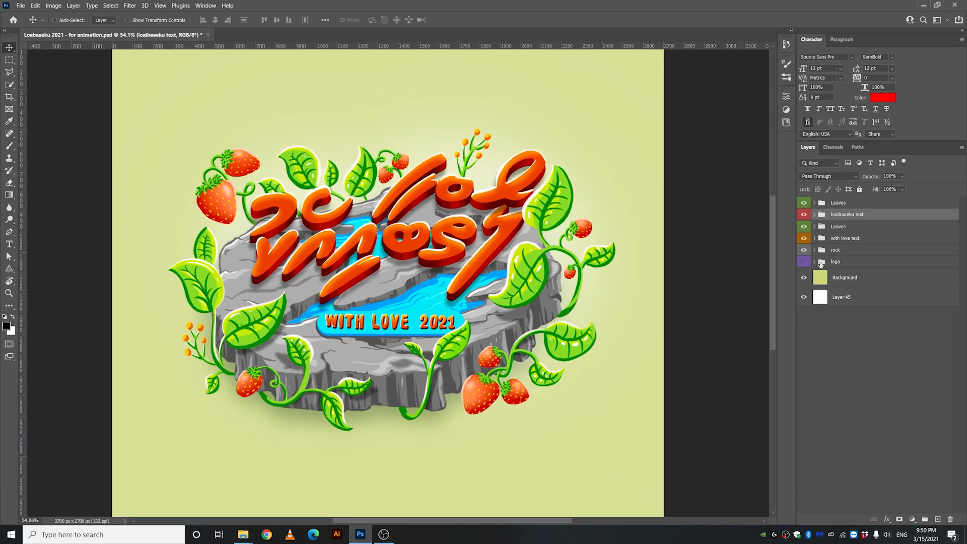
{"action": "mouse_move", "coordinate": [820, 262]}
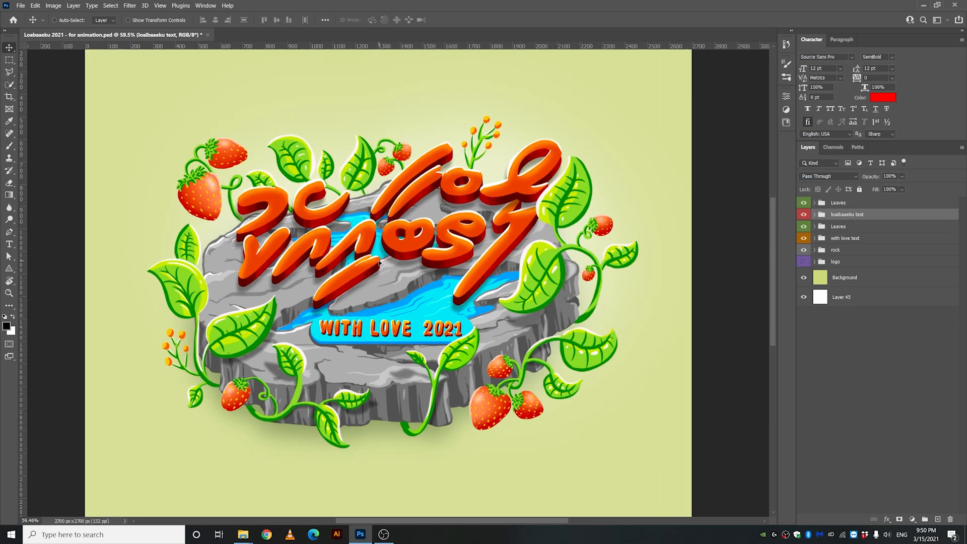
Show the Layer 50 strawberries on the vine and select Layer 33.
{"action": "scroll", "scroll_direction": "down", "scroll_amount": 3}
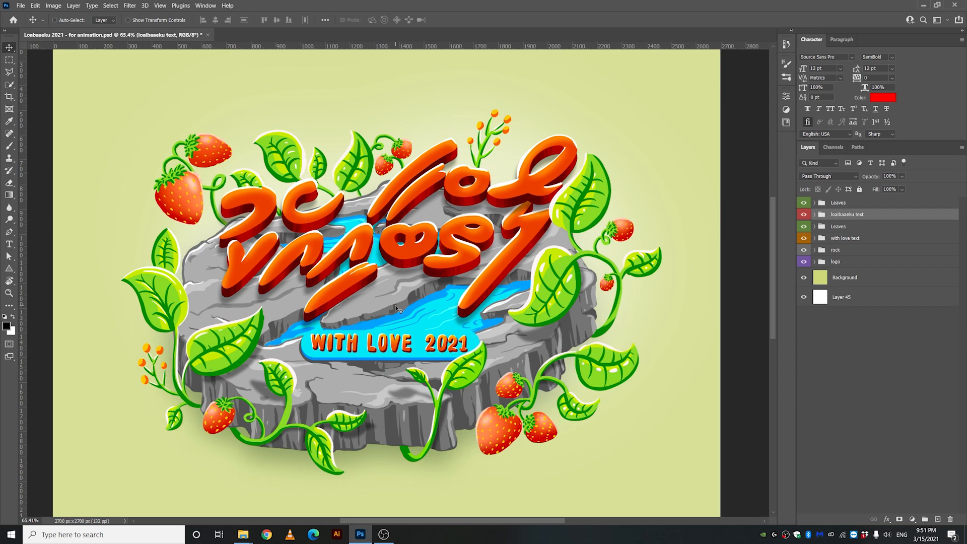
{"action": "mouse_move", "coordinate": [347, 290]}
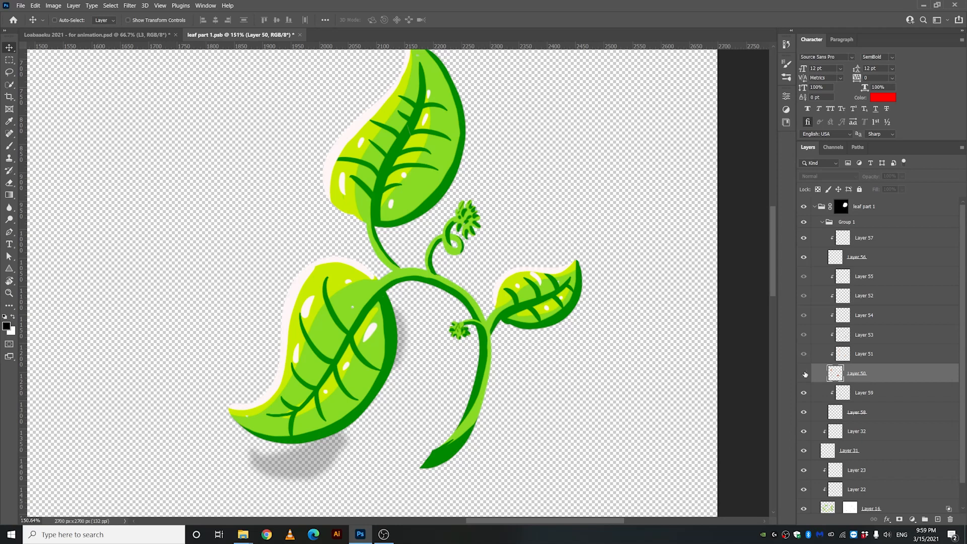
{"action": "left_click", "coordinate": [803, 373]}
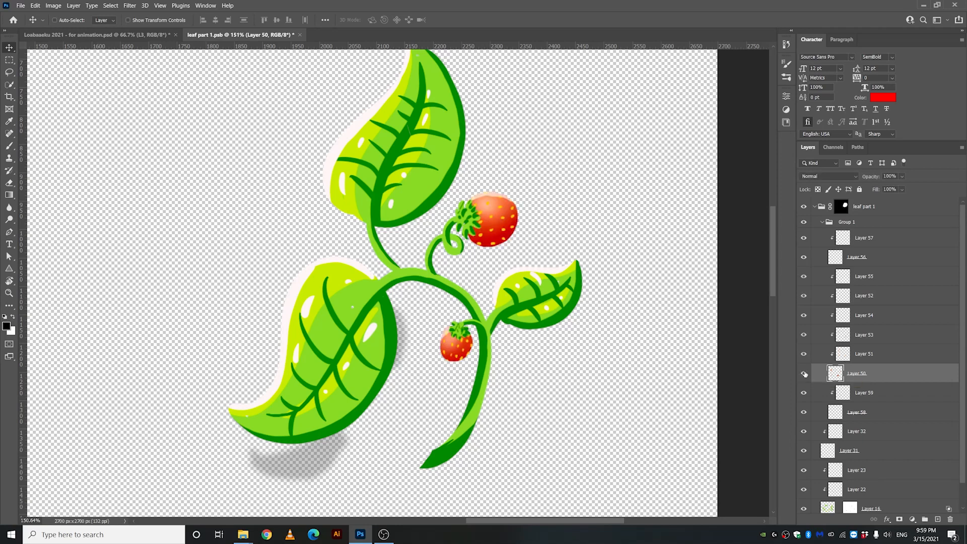
{"action": "left_click", "coordinate": [803, 373]}
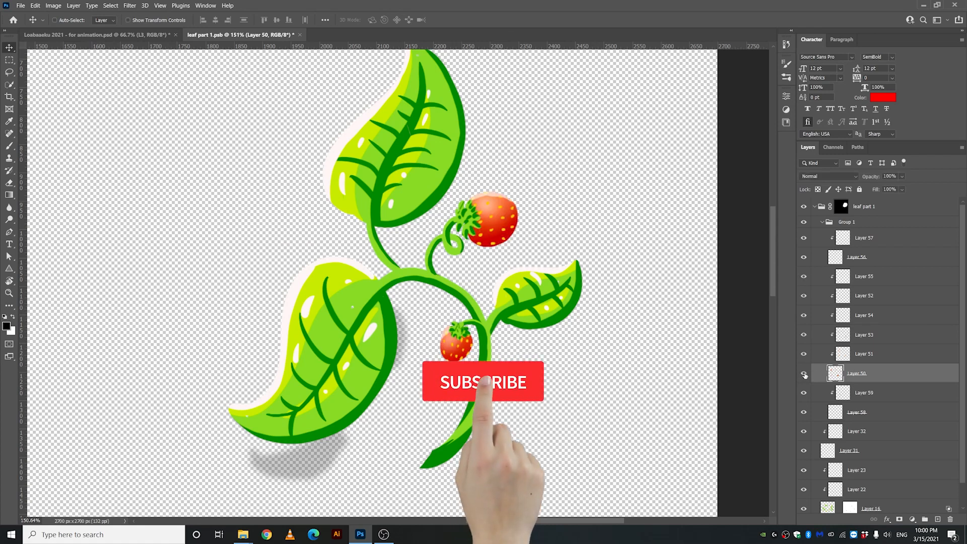
{"action": "left_click", "coordinate": [483, 382]}
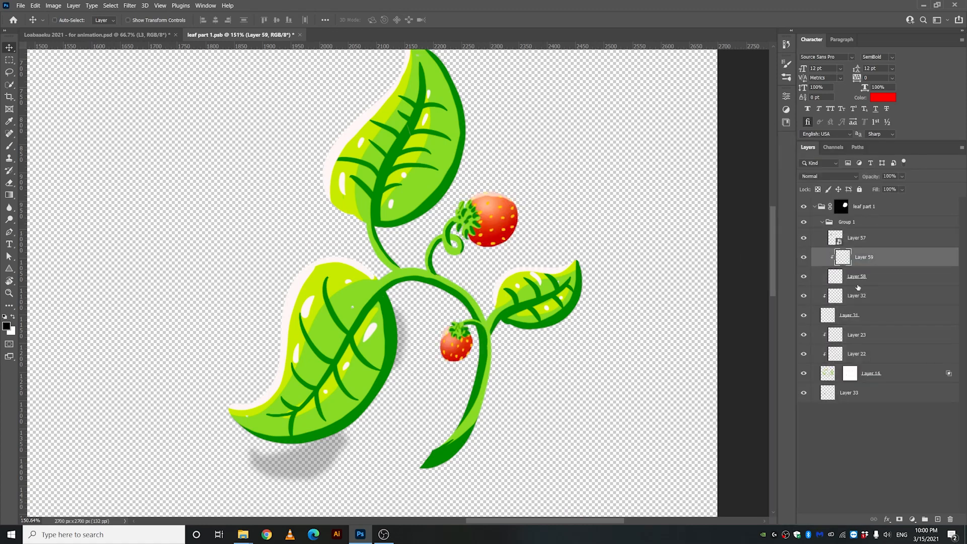
{"action": "left_click", "coordinate": [848, 392]}
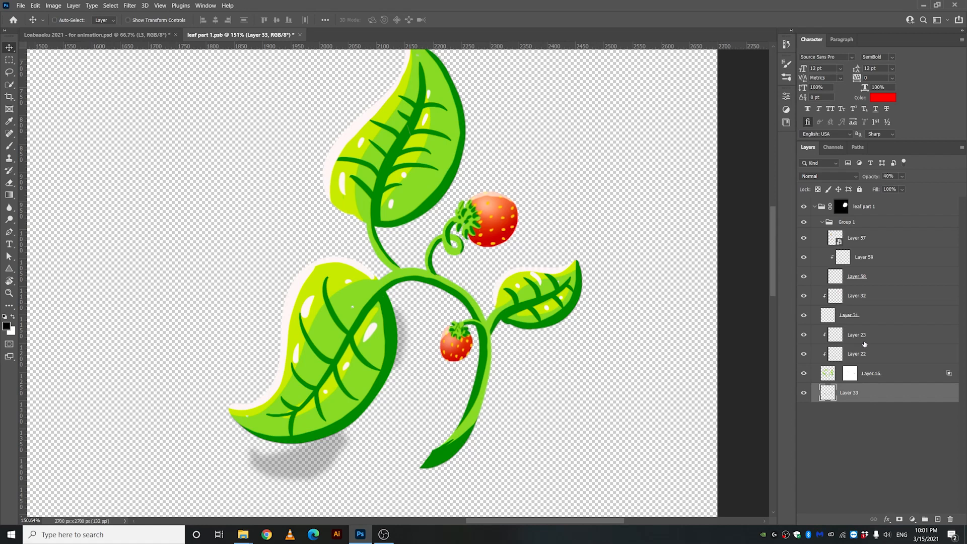
{"action": "left_click", "coordinate": [91, 33]}
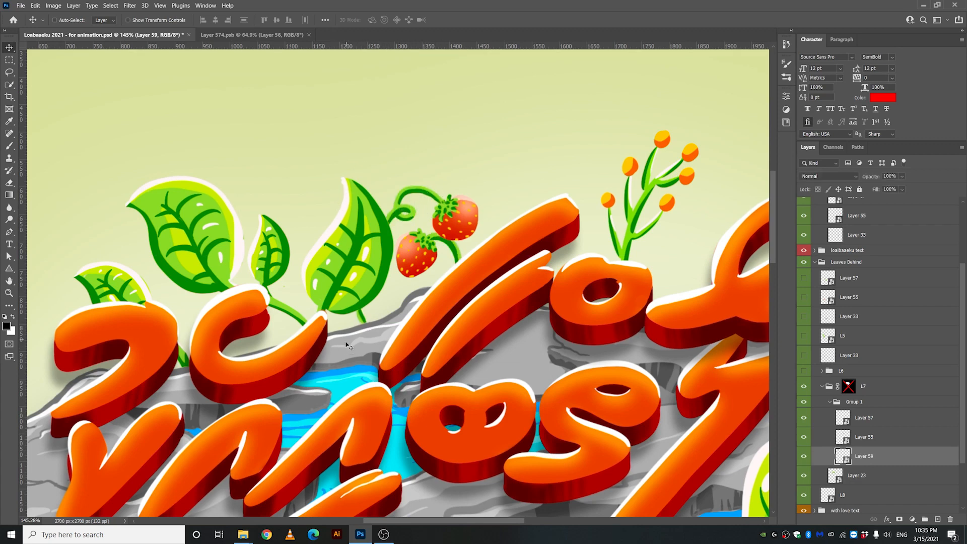
Open the Layer 59 tendril artwork and turn its stem path into a selection.
{"action": "left_click", "coordinate": [374, 34]}
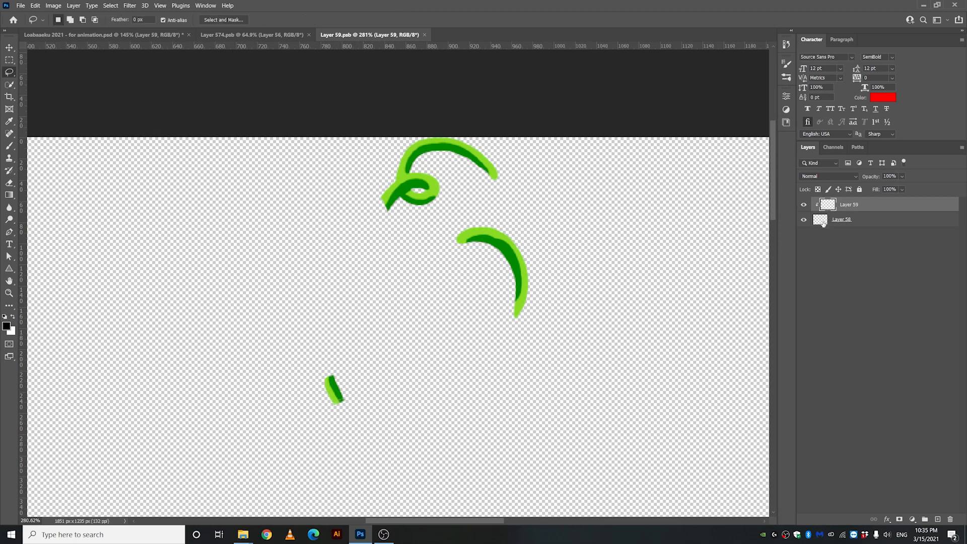
{"action": "left_click", "coordinate": [840, 219]}
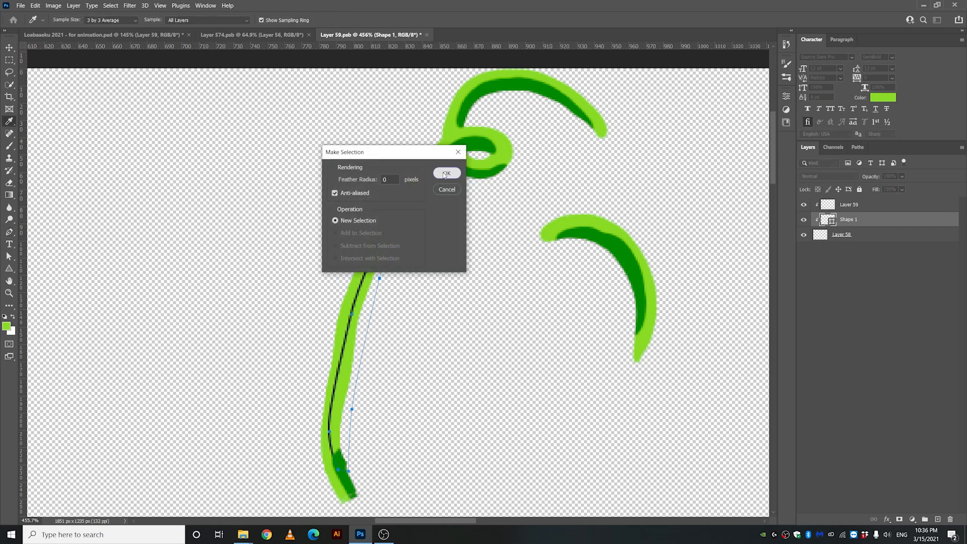
{"action": "left_click", "coordinate": [446, 173]}
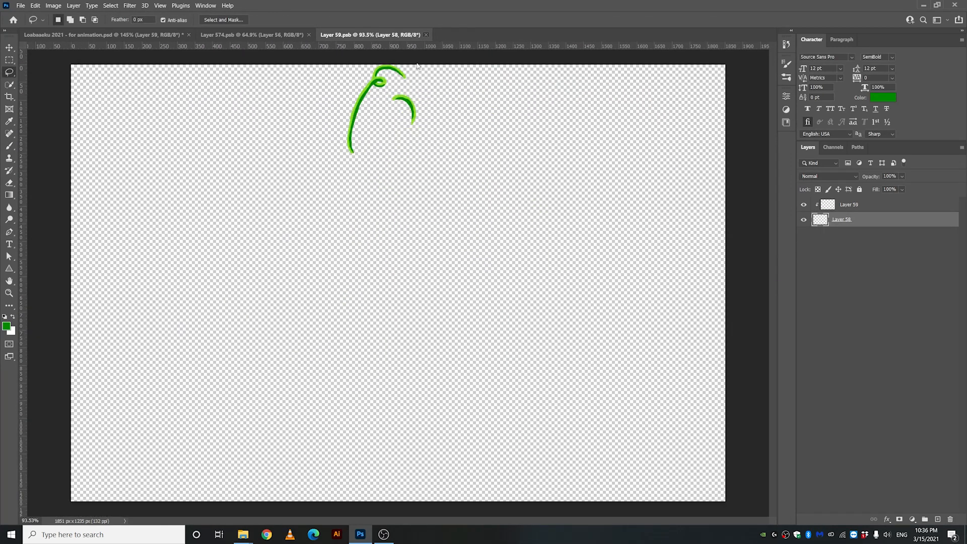
{"action": "left_click", "coordinate": [88, 37]}
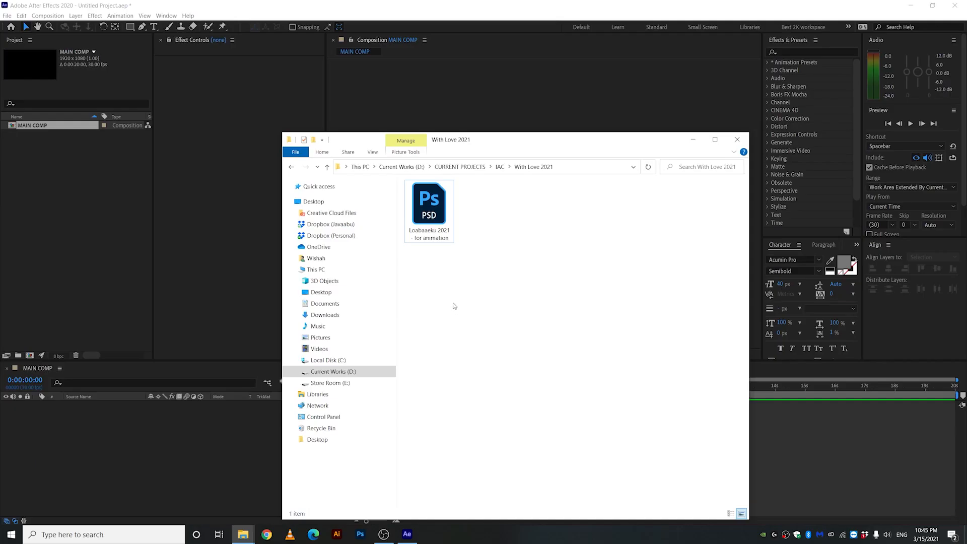
Import the Loabaaeku 2021 for animation file as a composition, then return to MAIN COMP.
{"action": "left_click", "coordinate": [428, 204]}
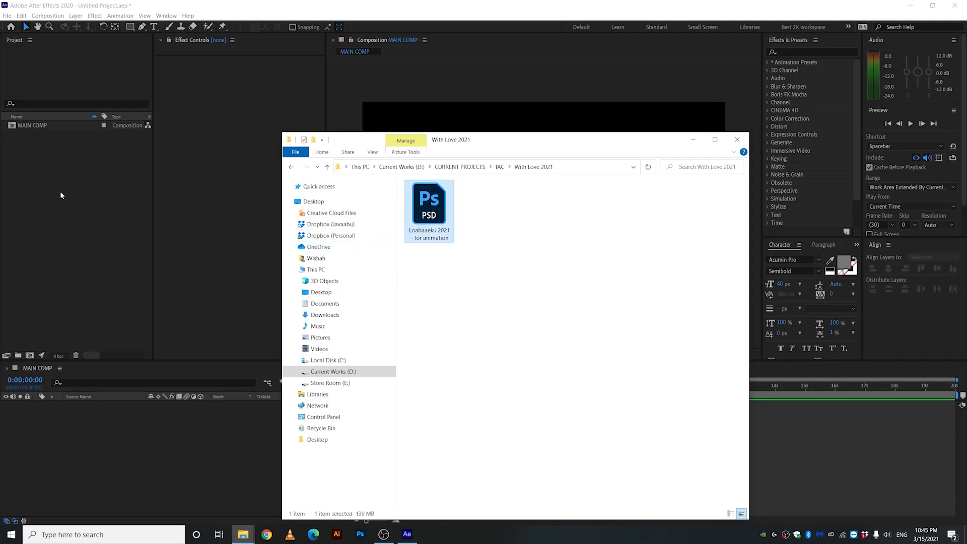
{"action": "left_click", "coordinate": [736, 140]}
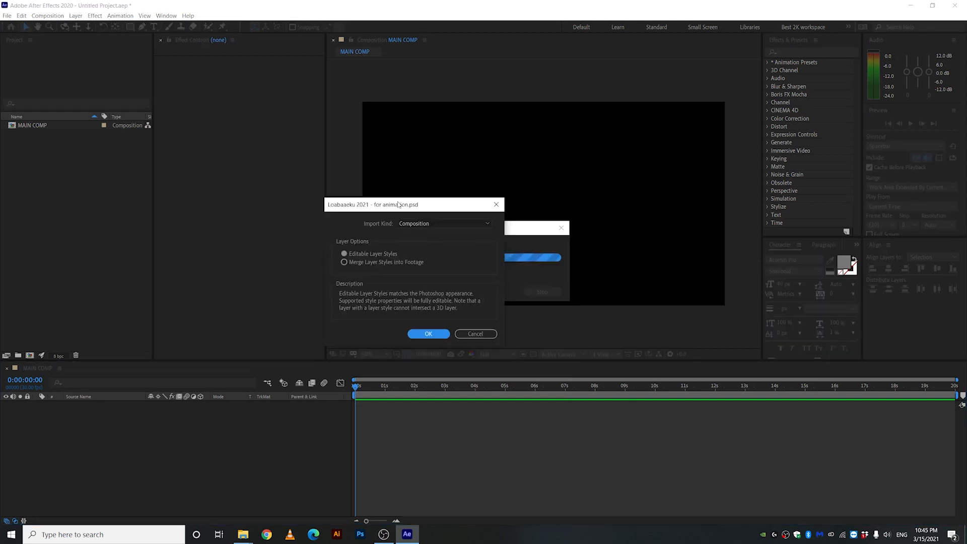
{"action": "left_click", "coordinate": [428, 333]}
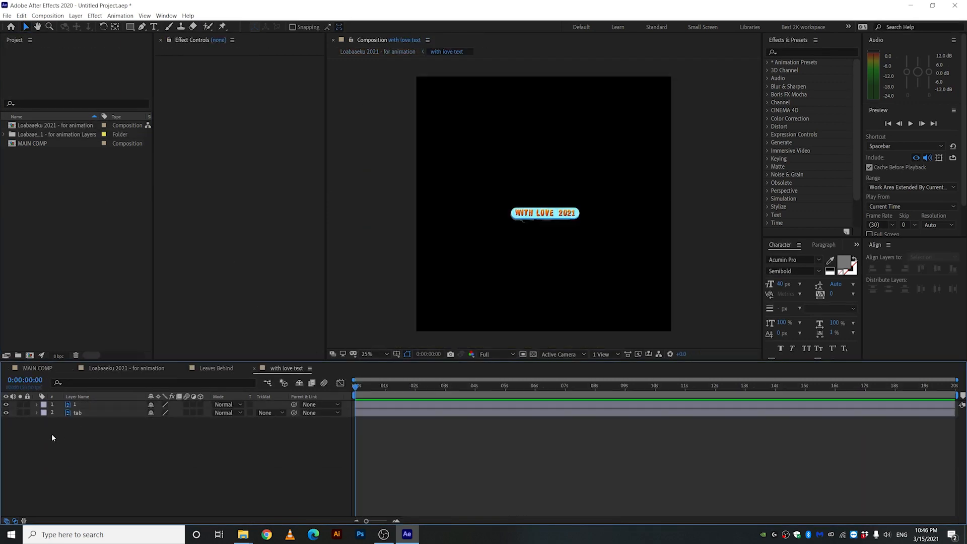
{"action": "left_click", "coordinate": [216, 368]}
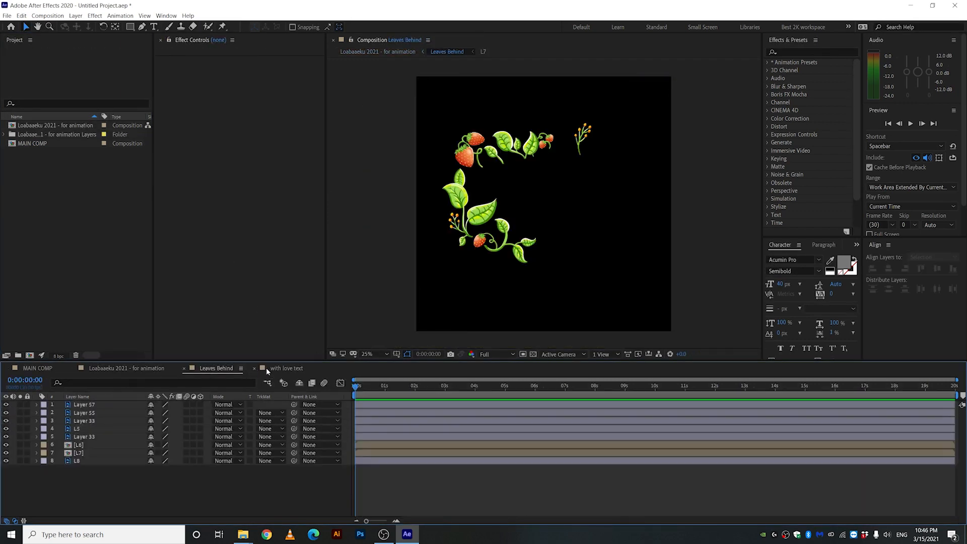
{"action": "left_click", "coordinate": [123, 368]}
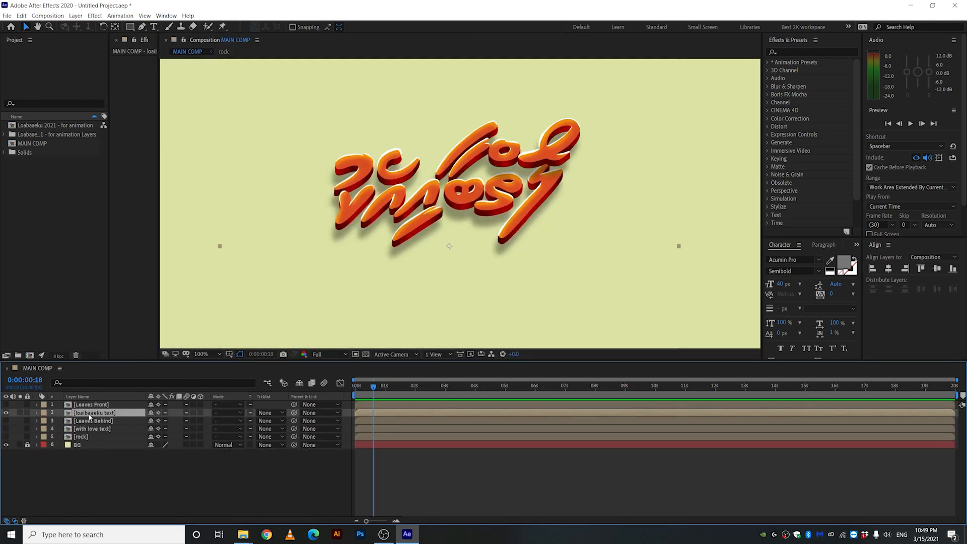
Open the loaibaeku text composition, then dismiss the crash report.
{"action": "double_click", "coordinate": [93, 412]}
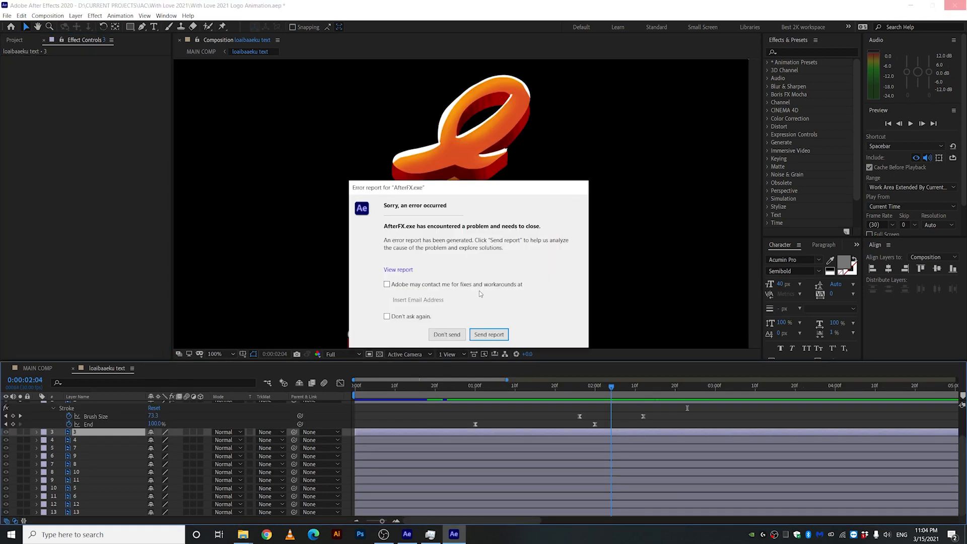
{"action": "left_click", "coordinate": [447, 335]}
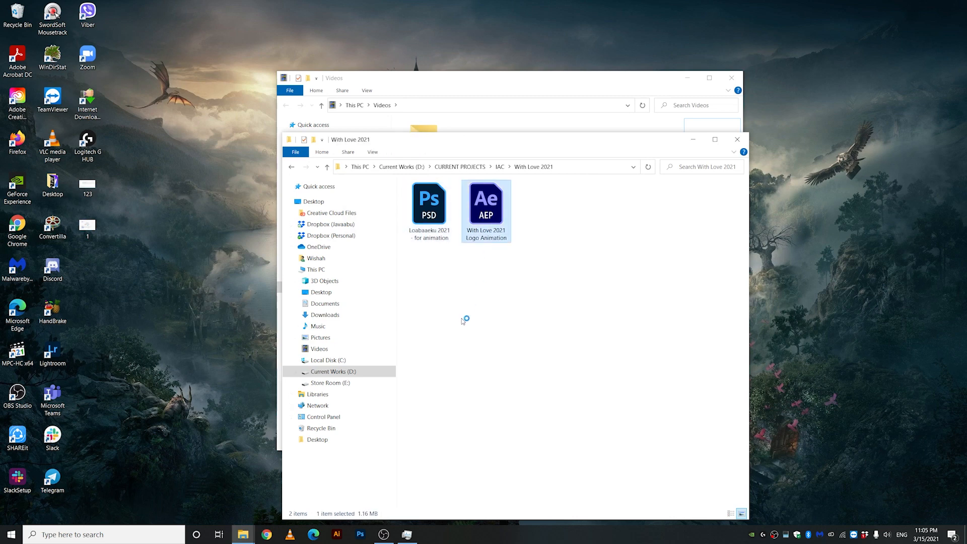
Reopen With Love 2021 Logo Animation.aep and preview the MAIN COMP title write-on.
{"action": "double_click", "coordinate": [485, 198]}
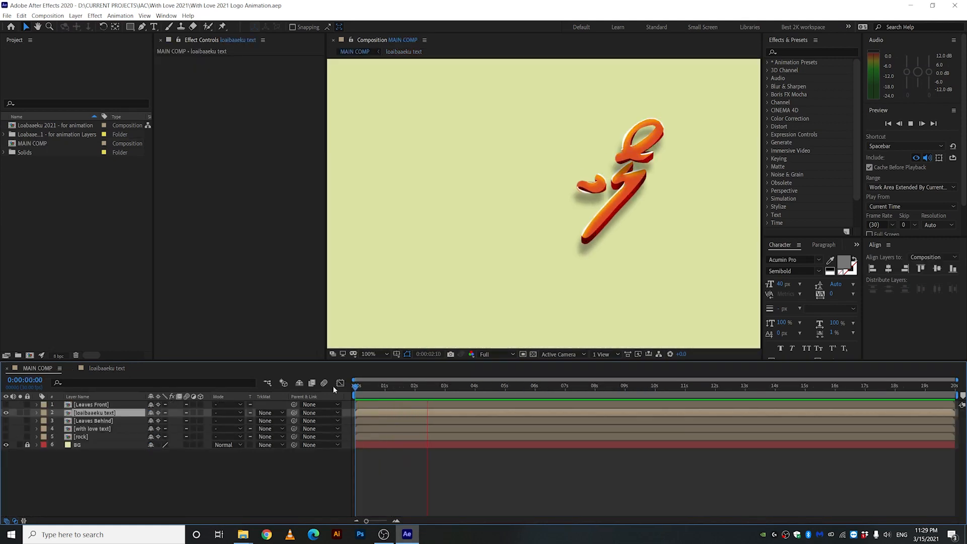
{"action": "left_click", "coordinate": [487, 386]}
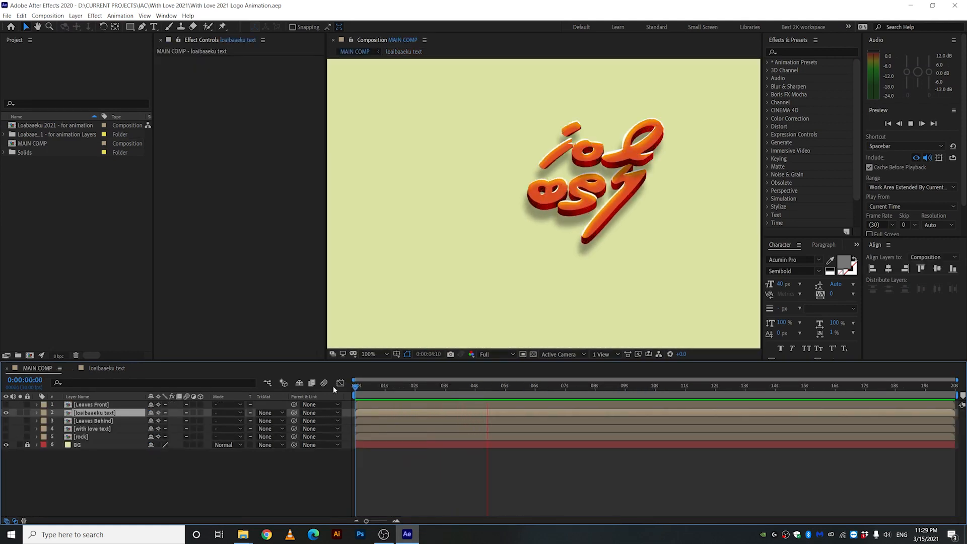
{"action": "left_click", "coordinate": [547, 385]}
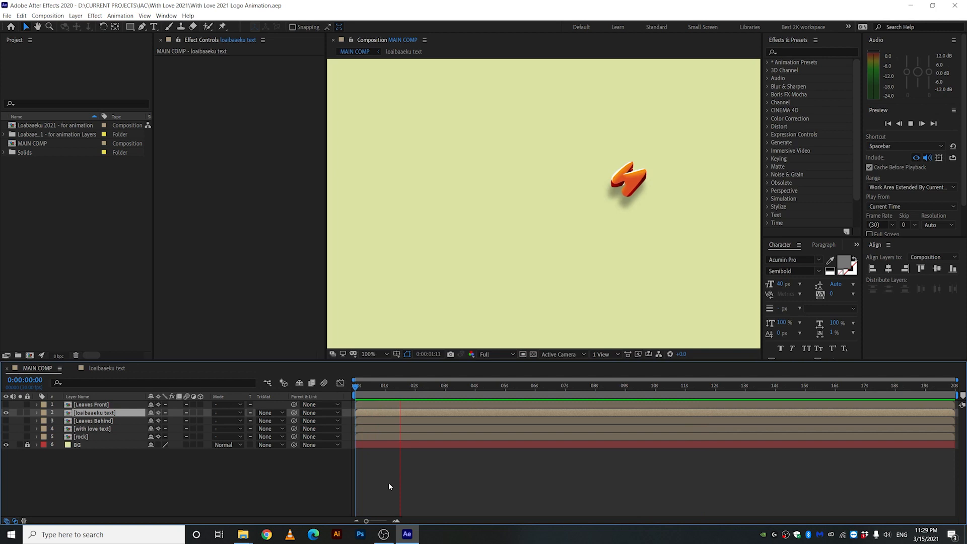
{"action": "left_click", "coordinate": [594, 385]}
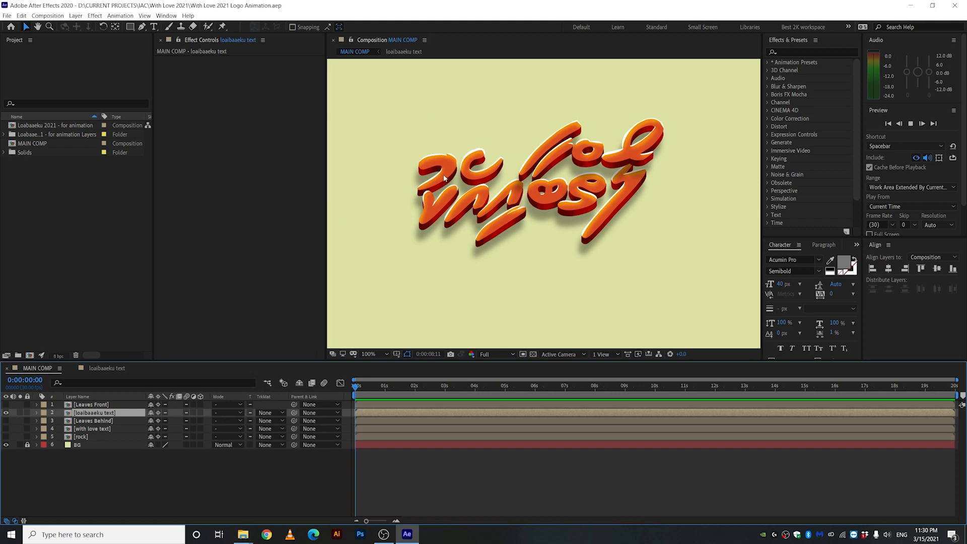
{"action": "mouse_move", "coordinate": [506, 155]}
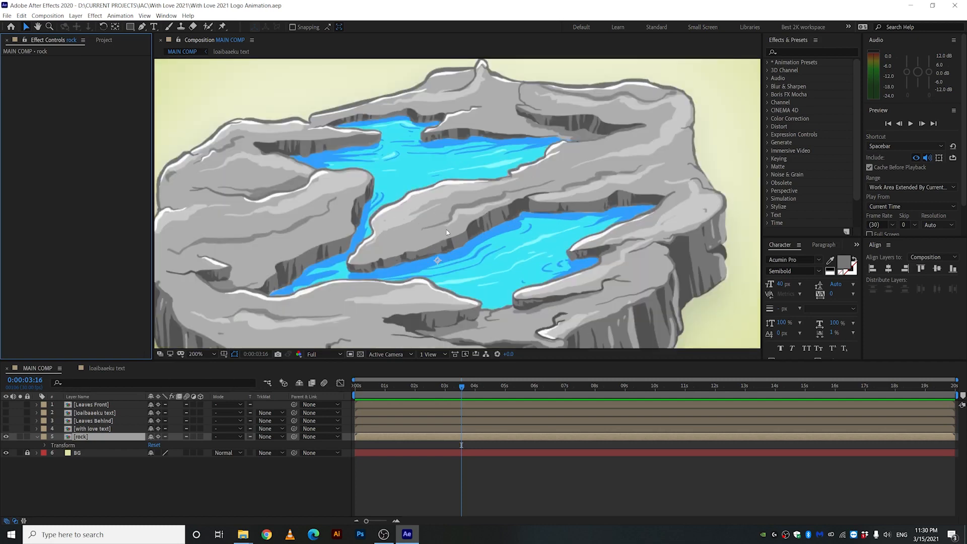
Open the rock precomp, select the base rock layer, and re-enable the water layers.
{"action": "double_click", "coordinate": [79, 436]}
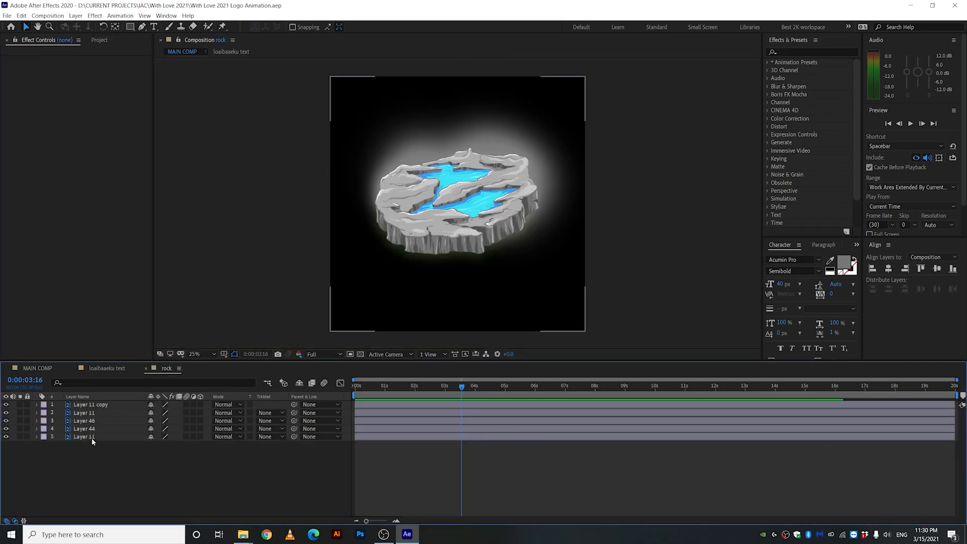
{"action": "left_click", "coordinate": [83, 436]}
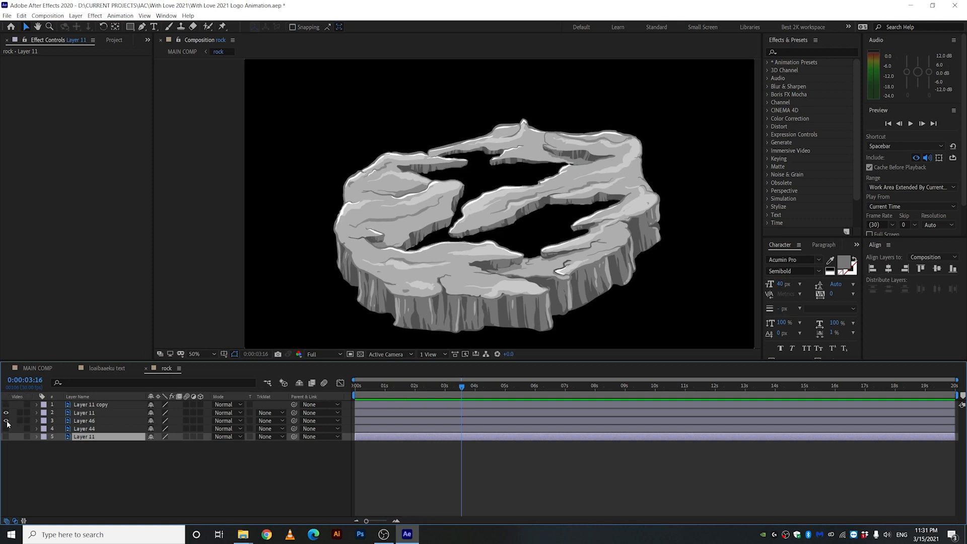
{"action": "left_click", "coordinate": [6, 405]}
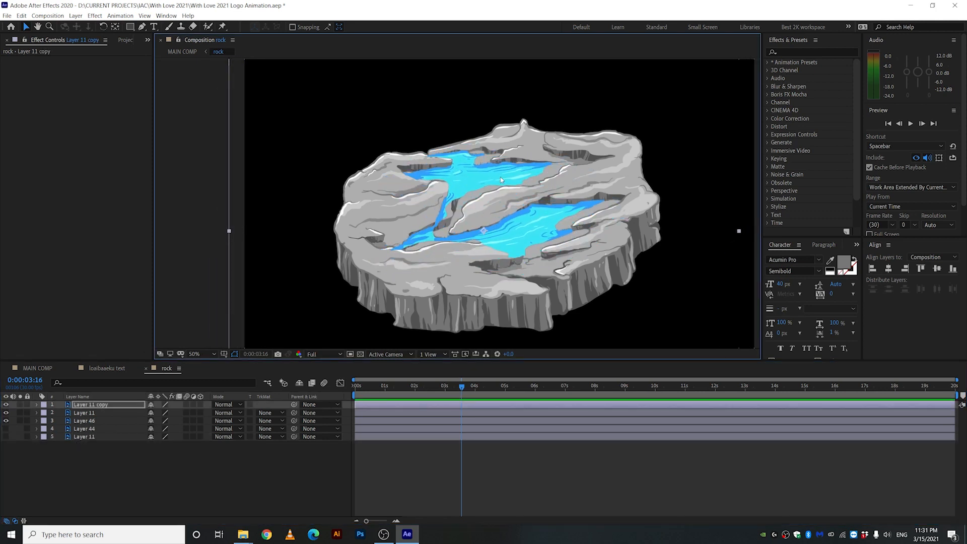
{"action": "left_click", "coordinate": [194, 354]}
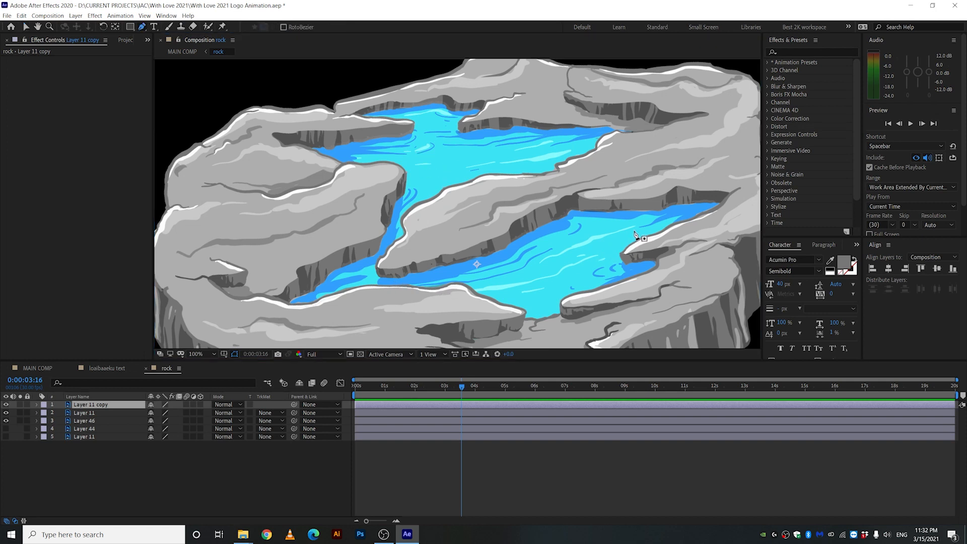
{"action": "mouse_move", "coordinate": [708, 212]}
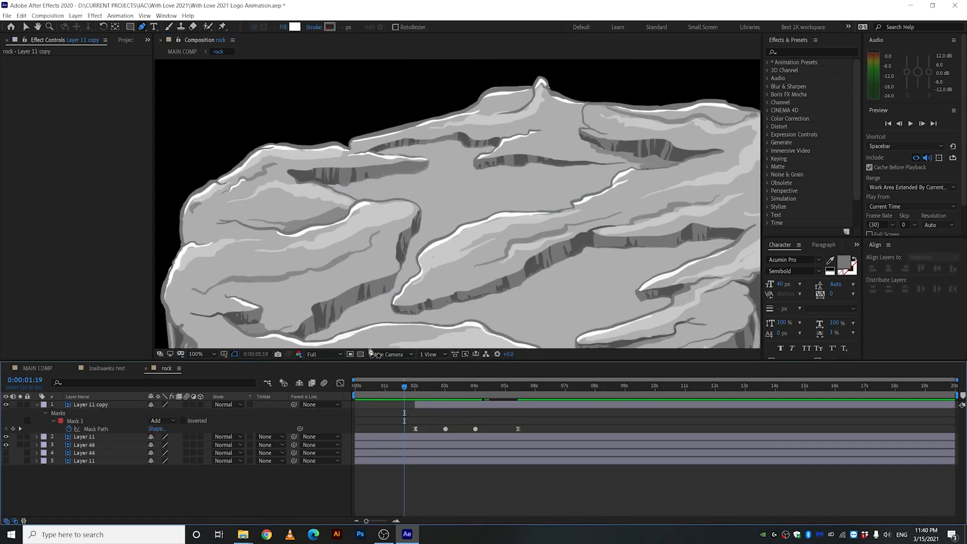
Scrub the rock timeline to check the water reveal.
{"action": "left_click", "coordinate": [421, 395]}
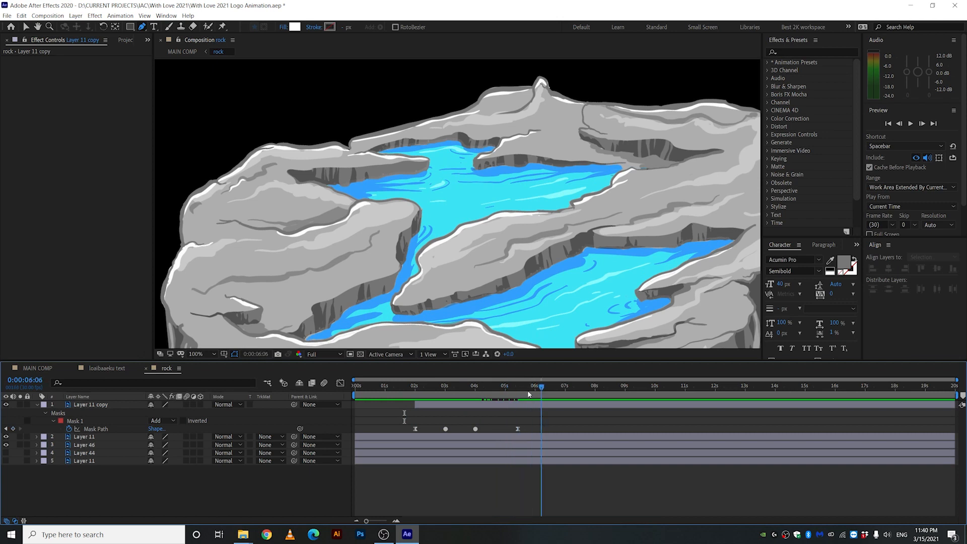
{"action": "left_click", "coordinate": [449, 396]}
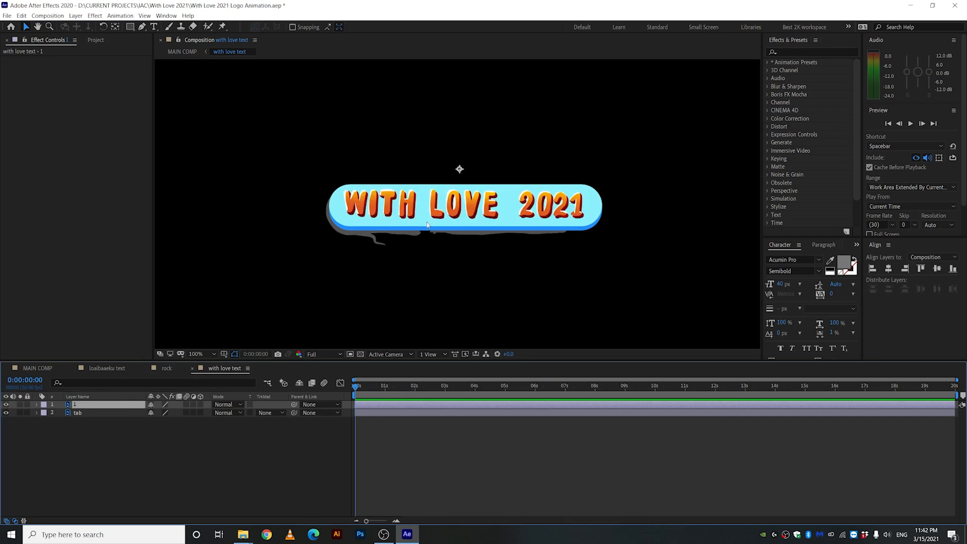
Key the tab's scale to full size at one second and delay the text's scale keyframes.
{"action": "left_click", "coordinate": [78, 413]}
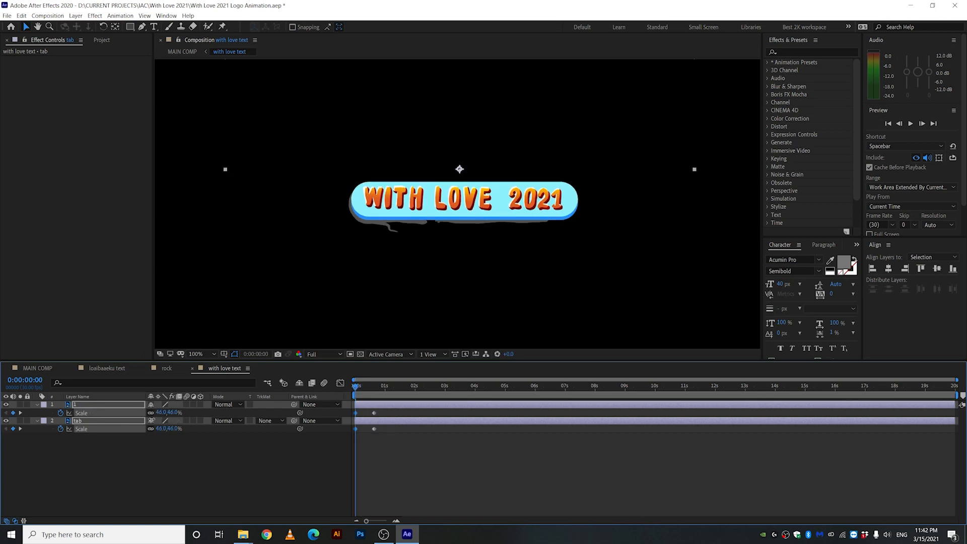
{"action": "left_click", "coordinate": [385, 386]}
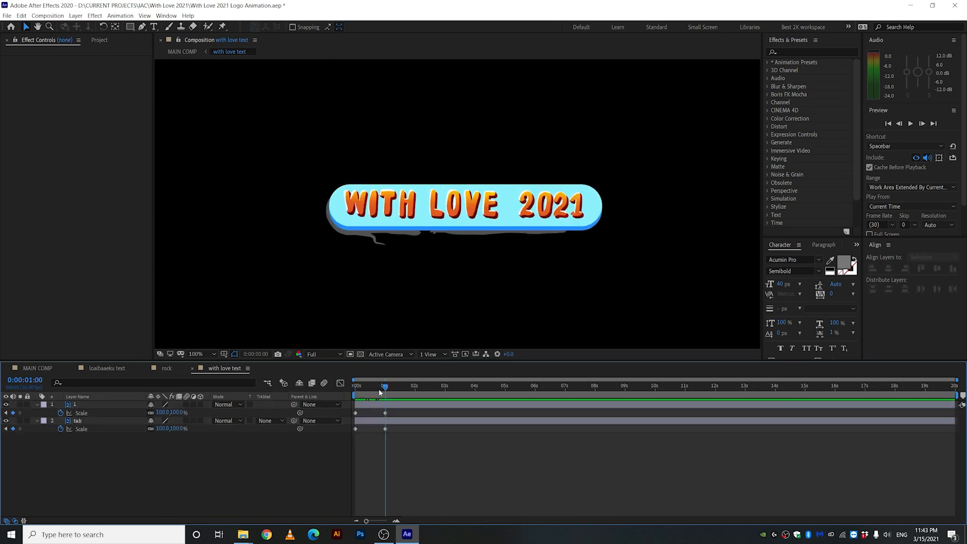
{"action": "left_click_drag", "start_coordinate": [384, 385], "coordinate": [374, 385]}
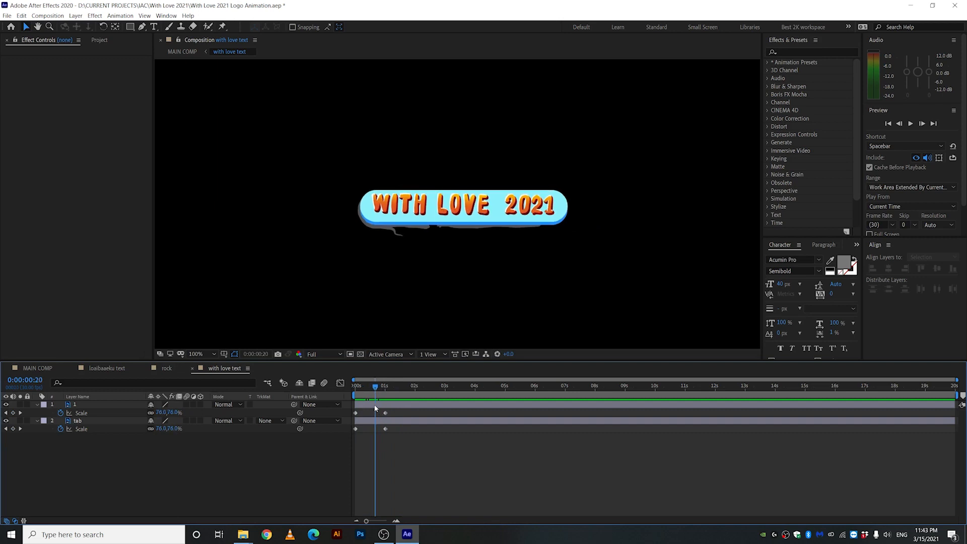
{"action": "left_click", "coordinate": [355, 385]}
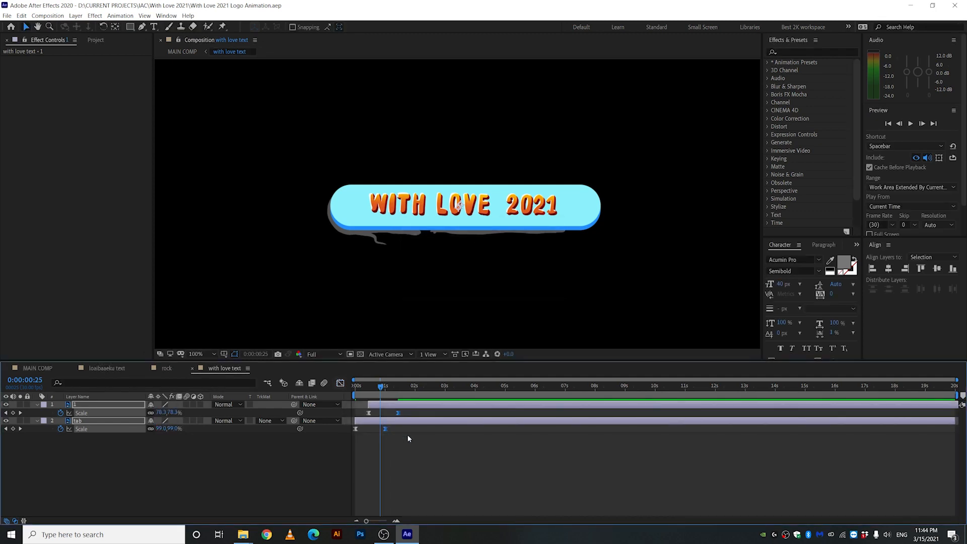
{"action": "left_click", "coordinate": [355, 386]}
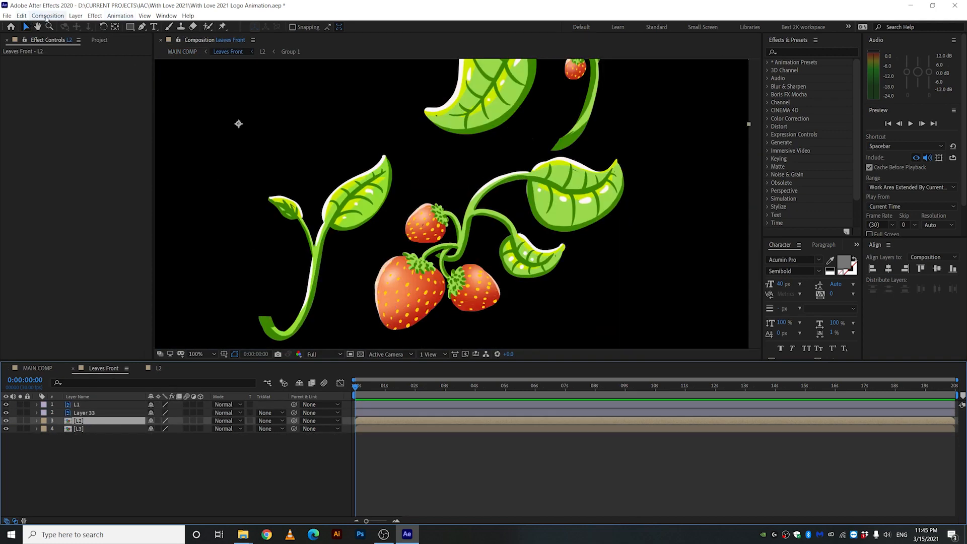
Give Leaves Front a white background and hide every layer except L1.
{"action": "left_click", "coordinate": [49, 15]}
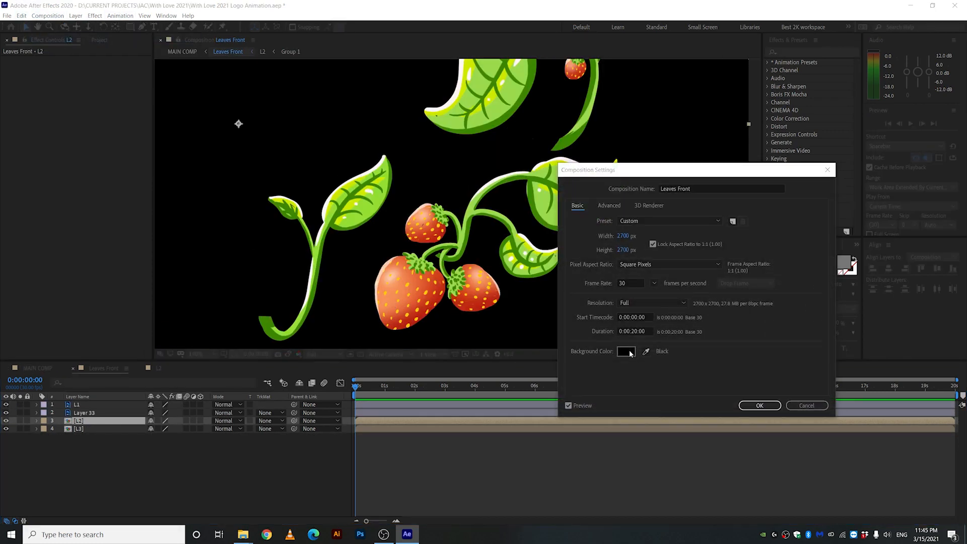
{"action": "left_click", "coordinate": [626, 351]}
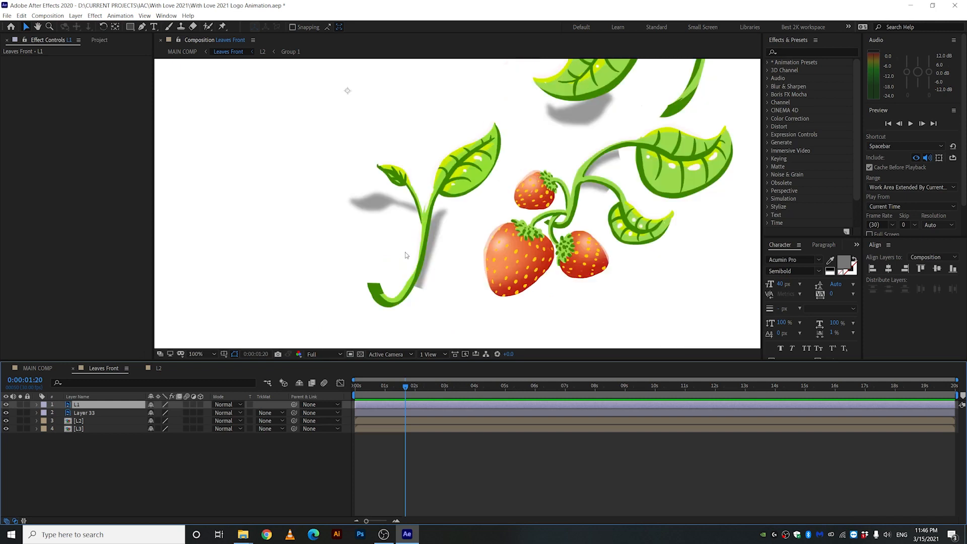
{"action": "left_click", "coordinate": [197, 354]}
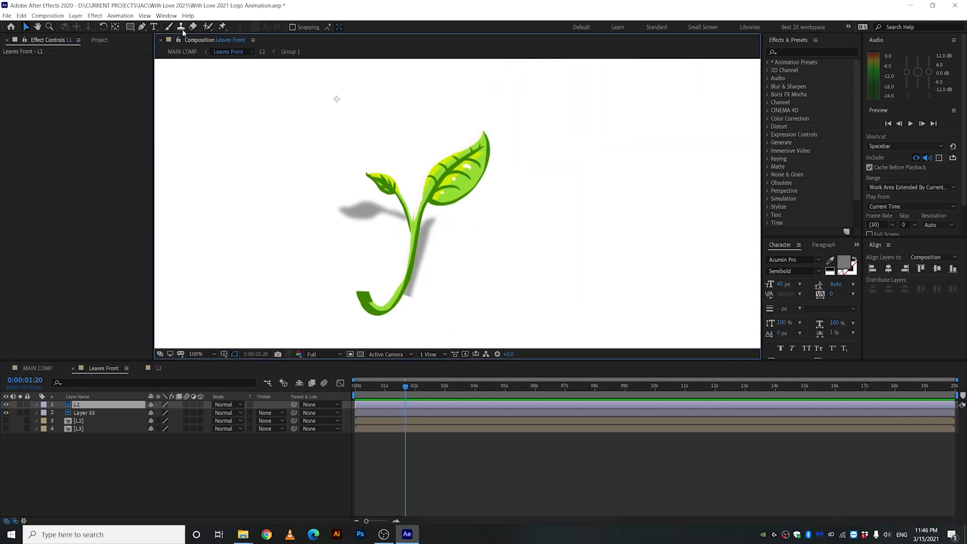
{"action": "mouse_move", "coordinate": [234, 28]}
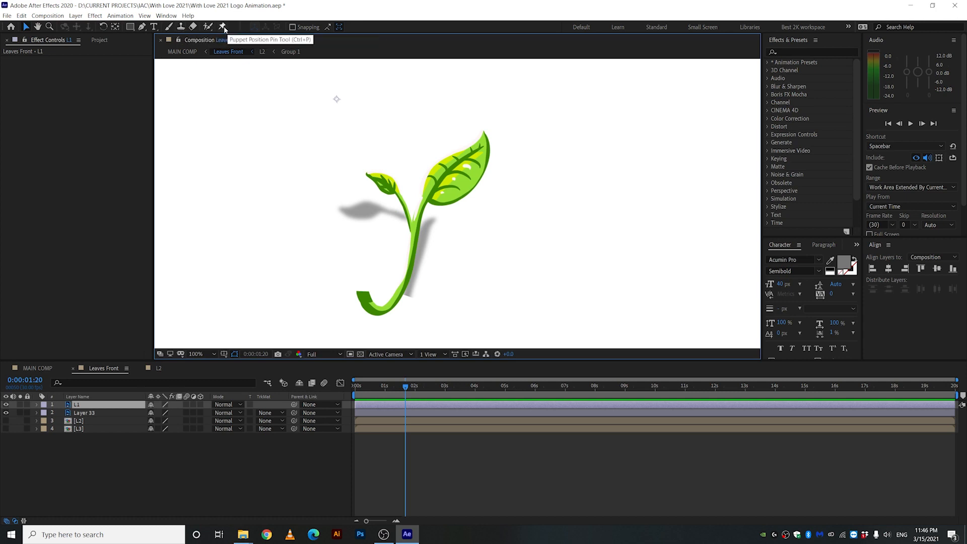
Place puppet pins on the sprout and adjust its rotation and Puppet Pin 4 keyframes.
{"action": "left_click", "coordinate": [221, 28]}
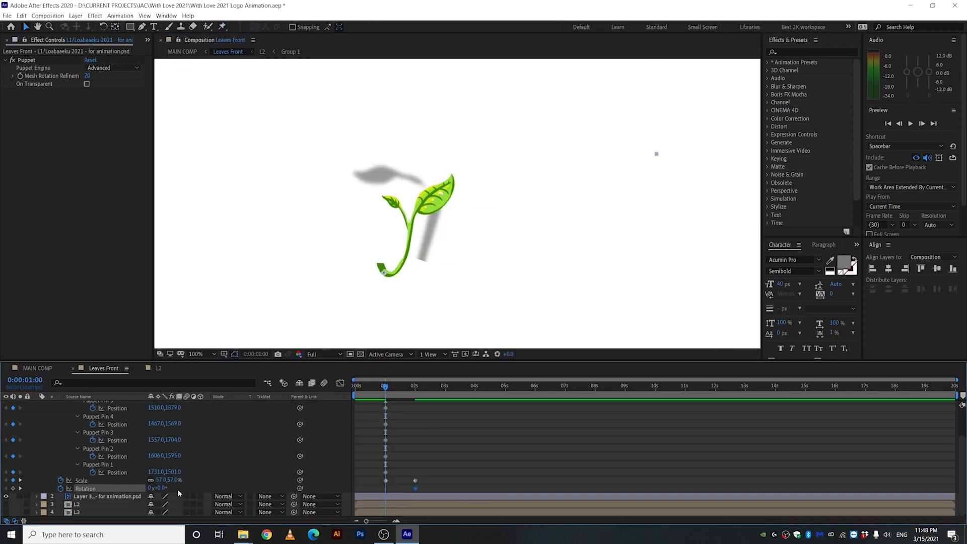
{"action": "left_click", "coordinate": [439, 385]}
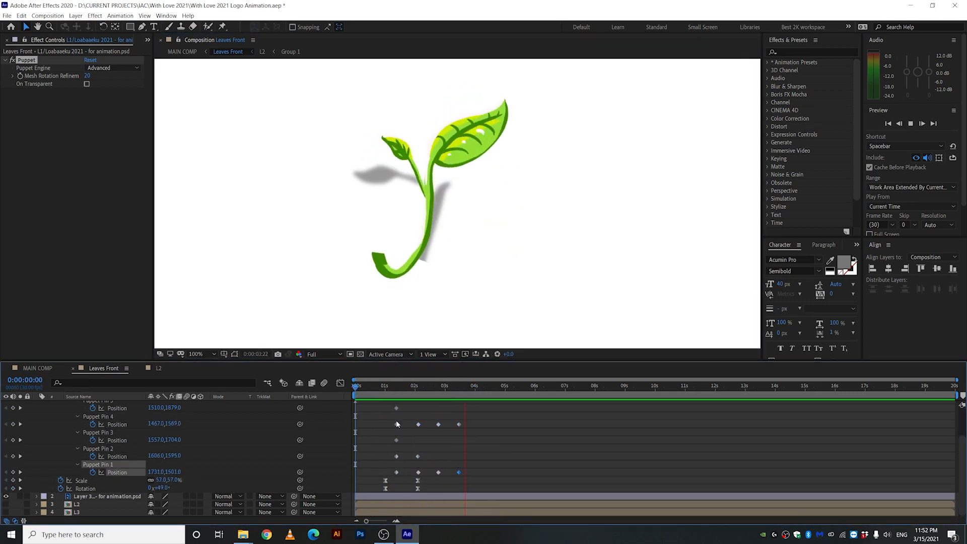
{"action": "left_click", "coordinate": [449, 386]}
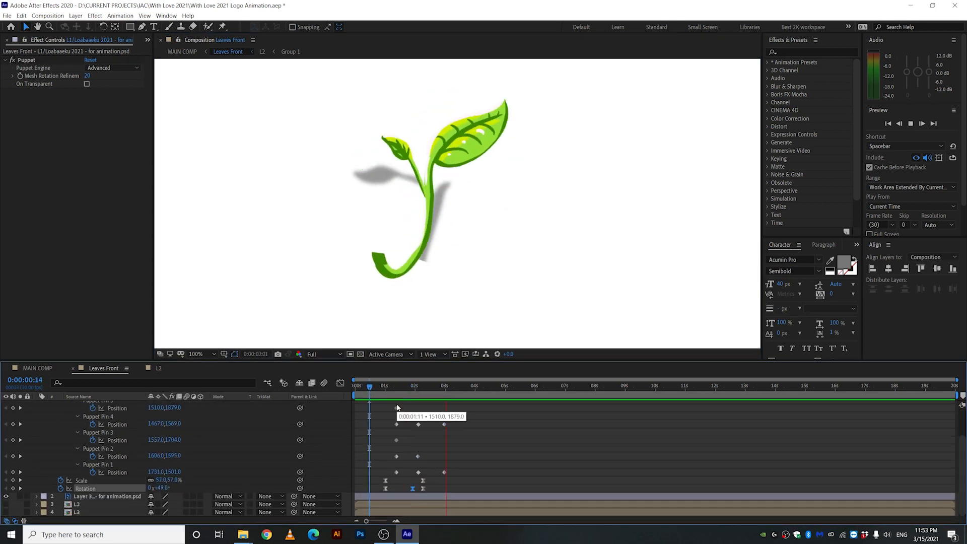
{"action": "left_click", "coordinate": [441, 385]}
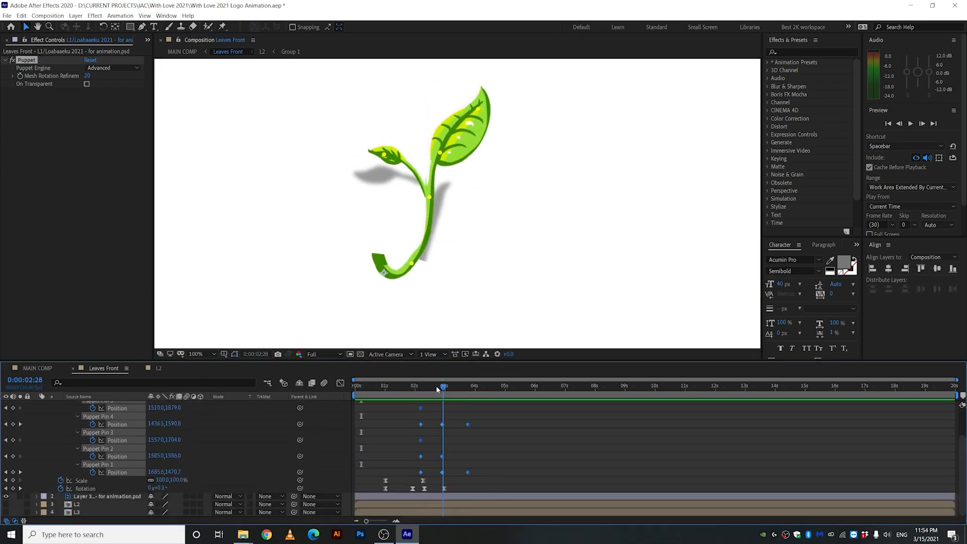
{"action": "left_click_drag", "start_coordinate": [443, 385], "coordinate": [453, 385]}
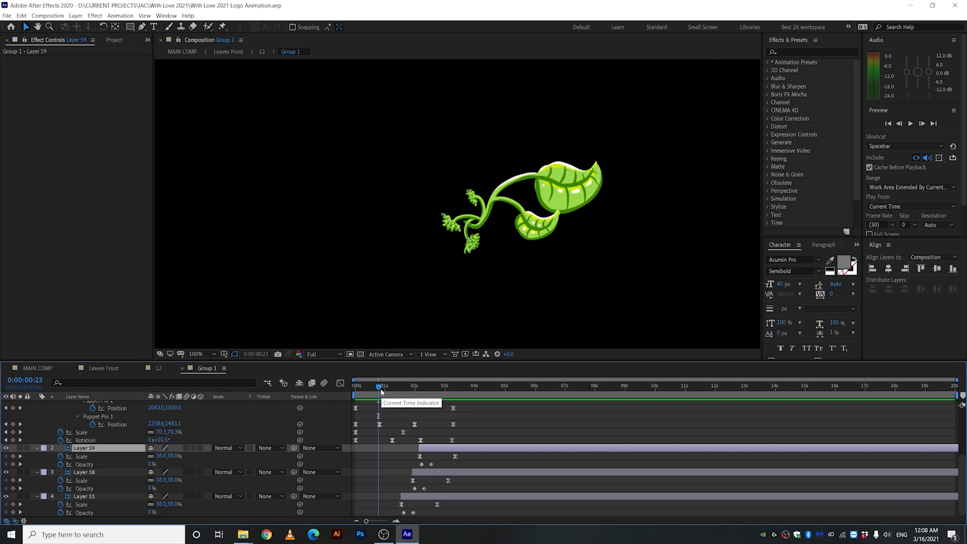
Scrub the timeline to preview Group 1's strawberries popping in with scale and opacity.
{"action": "left_click_drag", "start_coordinate": [379, 386], "coordinate": [436, 385]}
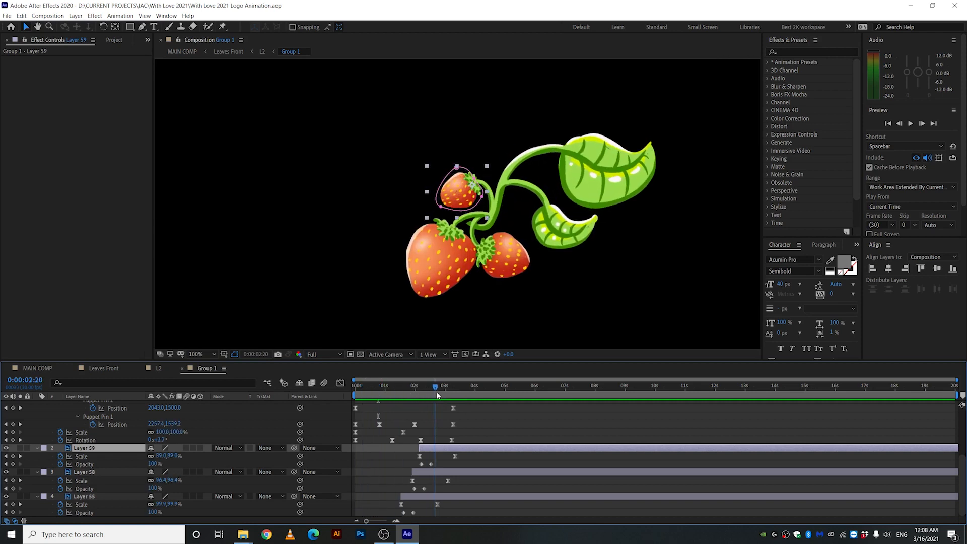
{"action": "left_click_drag", "start_coordinate": [436, 385], "coordinate": [417, 385]}
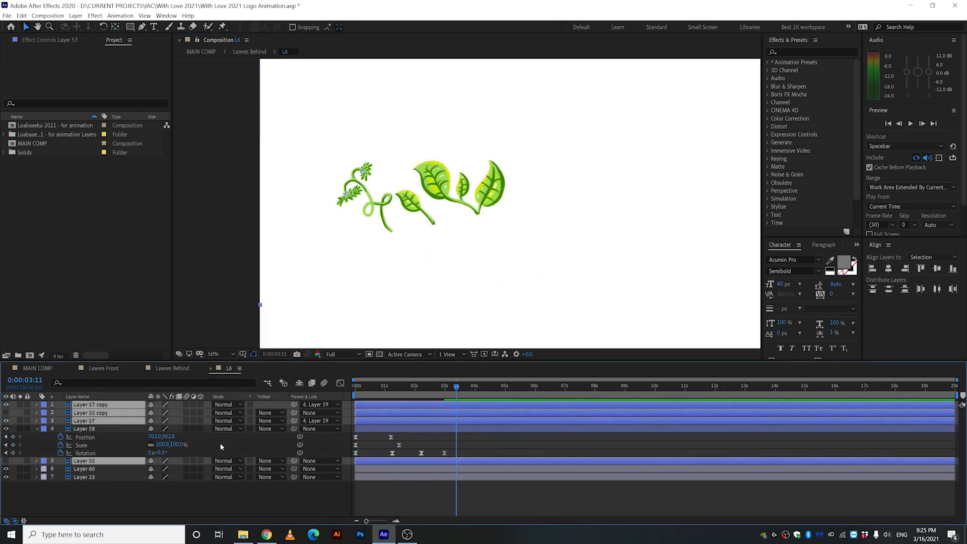
Go from MAIN COMP into the Leaves Front precomp and bring up Layer 58's options.
{"action": "left_click", "coordinate": [340, 383]}
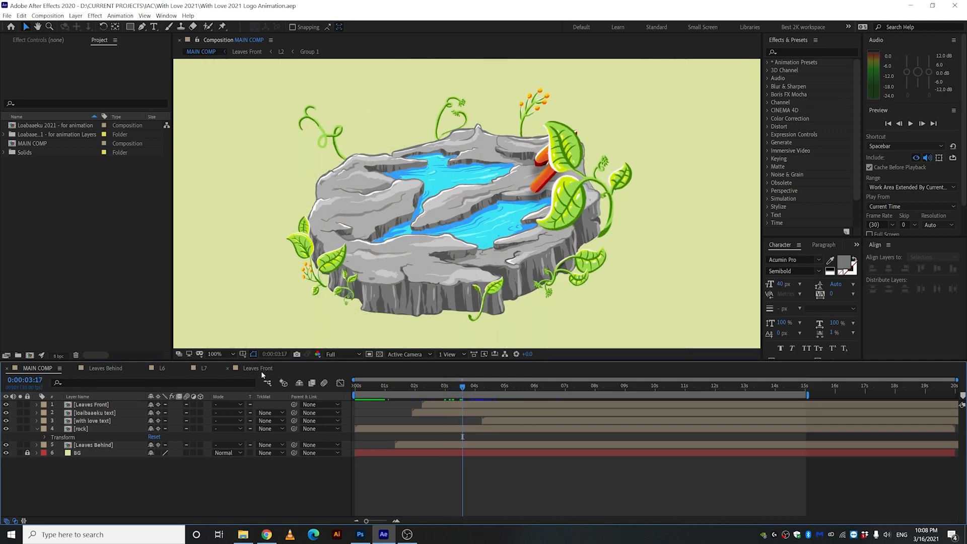
{"action": "double_click", "coordinate": [257, 368]}
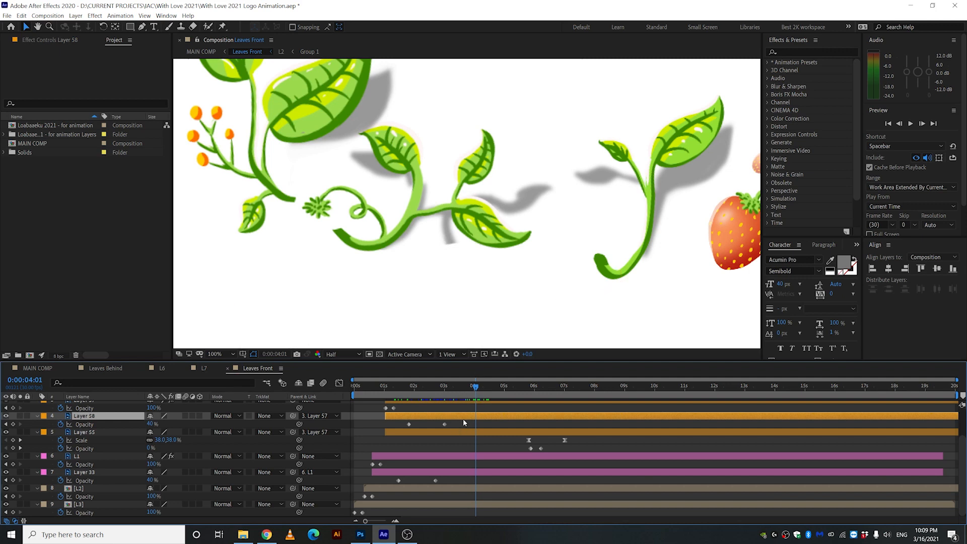
{"action": "right_click", "coordinate": [91, 415]}
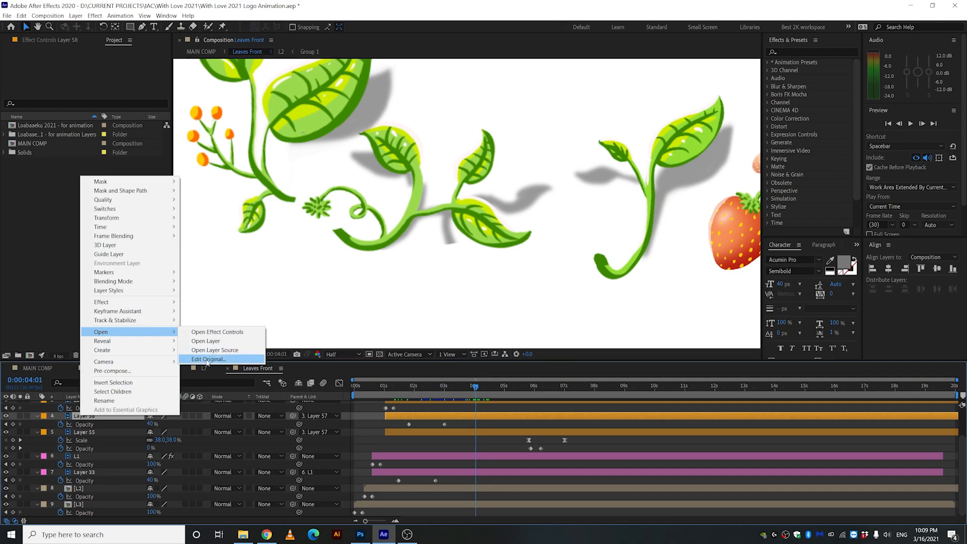
Use Edit Original on Layer 58 to open the Leaves Front sprig artwork in Photoshop.
{"action": "left_click", "coordinate": [209, 359]}
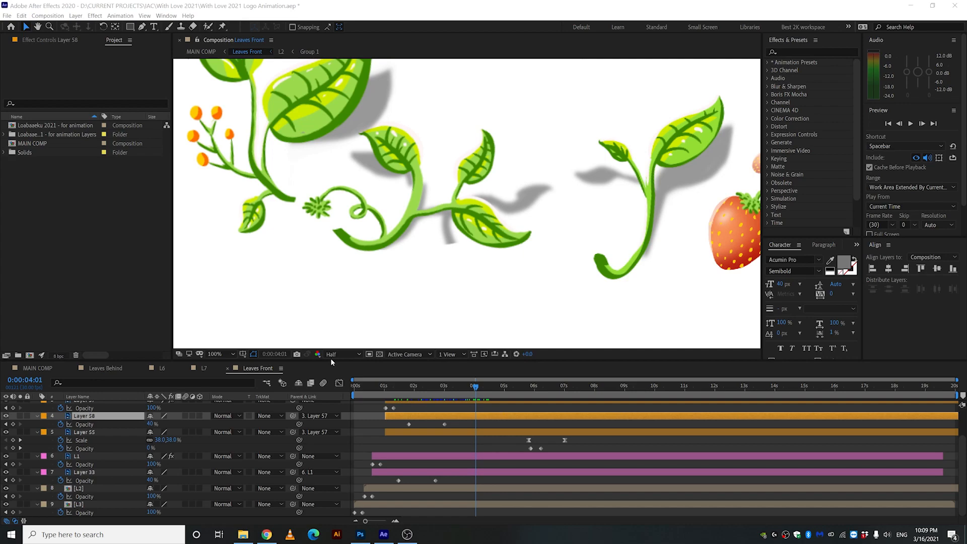
{"action": "left_click", "coordinate": [361, 535]}
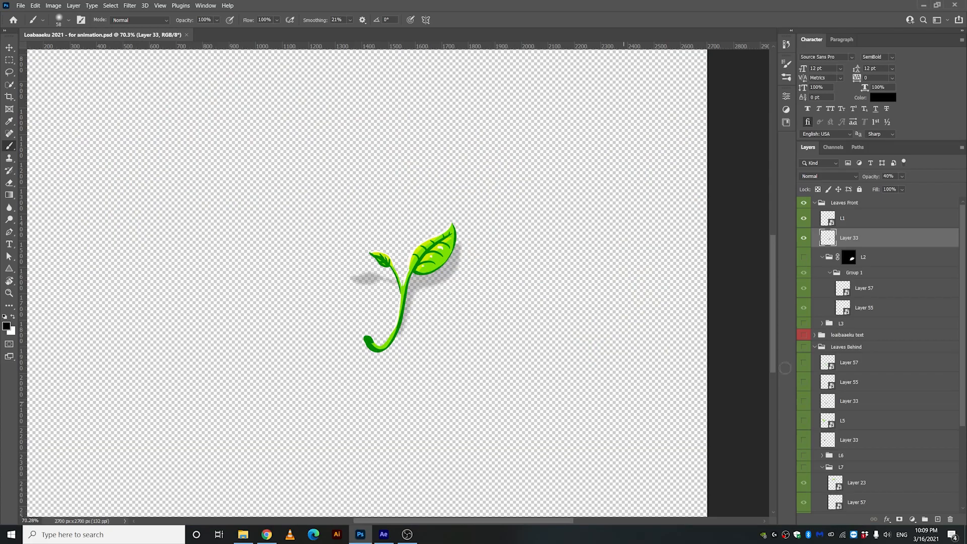
Scroll to Layer 33 in the Leaves Behind group and open the File menu to save.
{"action": "scroll", "scroll_direction": "down", "scroll_amount": 3}
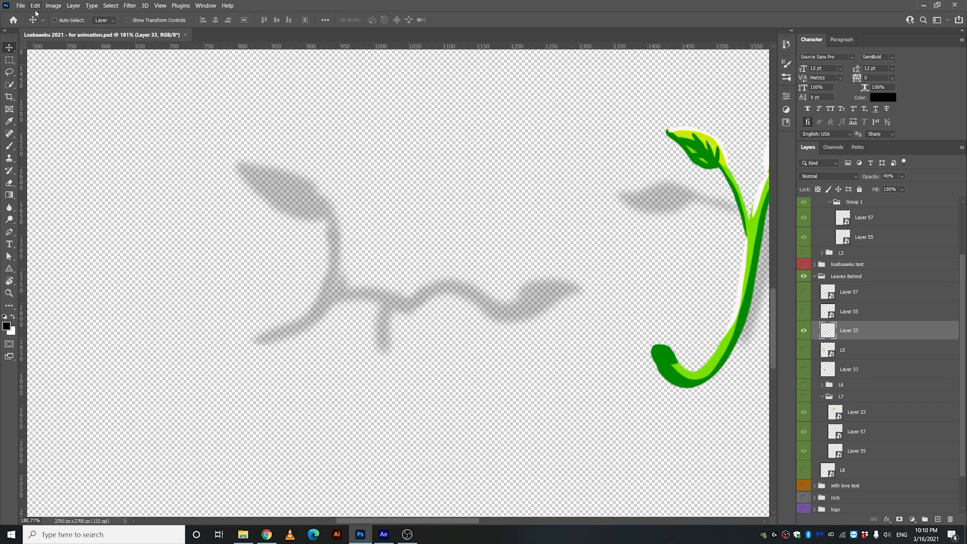
{"action": "left_click", "coordinate": [383, 533]}
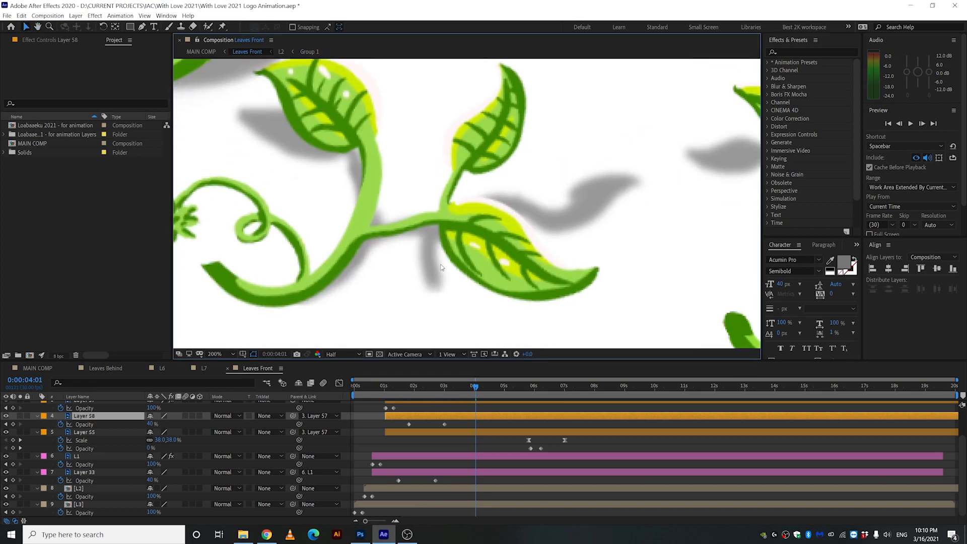
{"action": "left_click", "coordinate": [359, 534]}
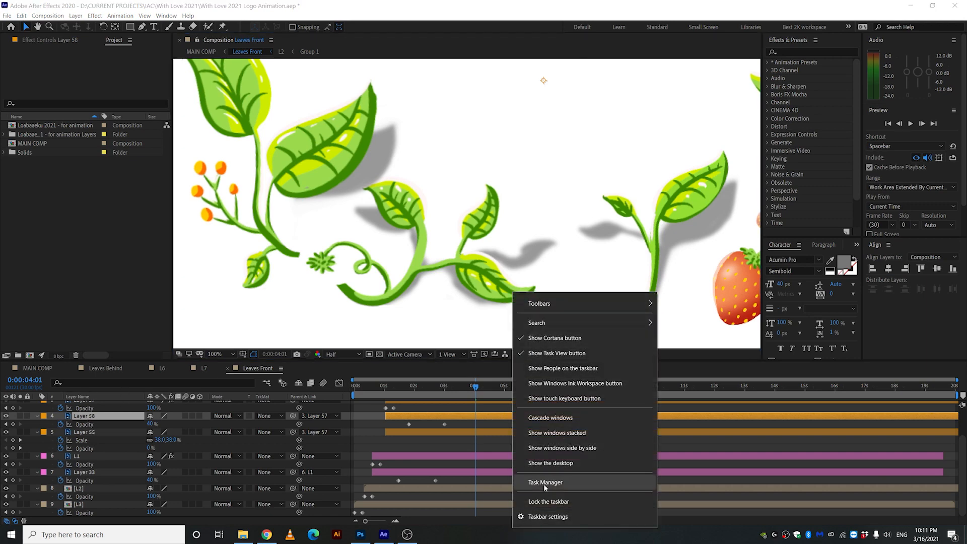
{"action": "left_click", "coordinate": [545, 482]}
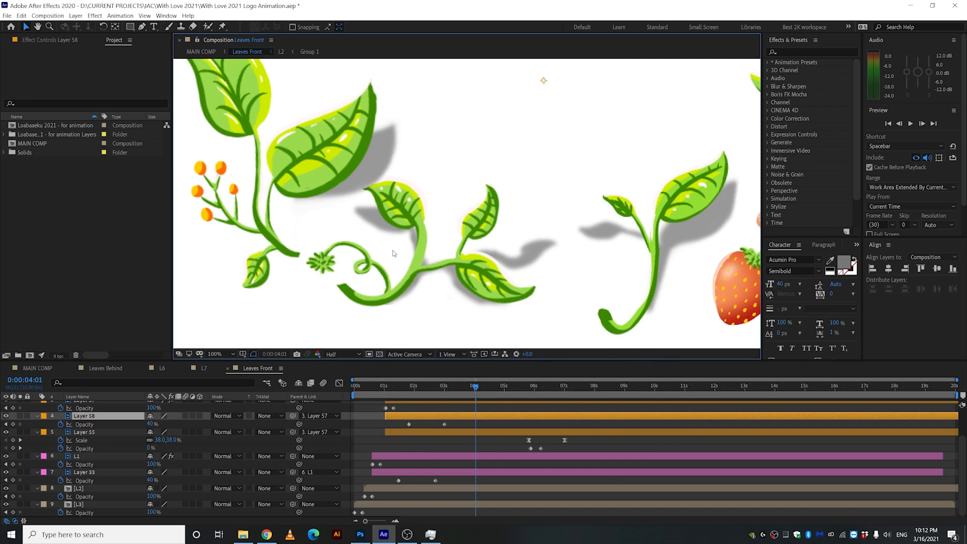
{"action": "left_click", "coordinate": [215, 353]}
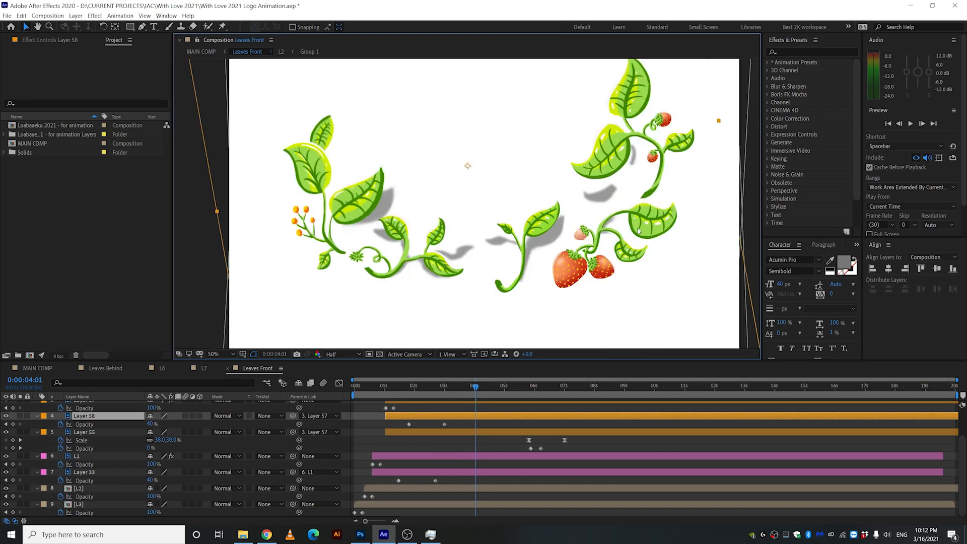
{"action": "mouse_move", "coordinate": [611, 172]}
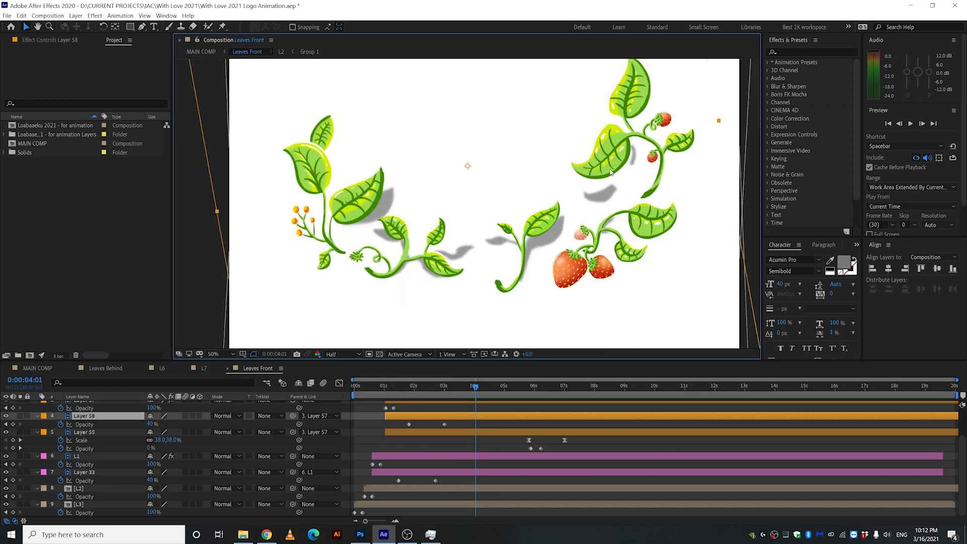